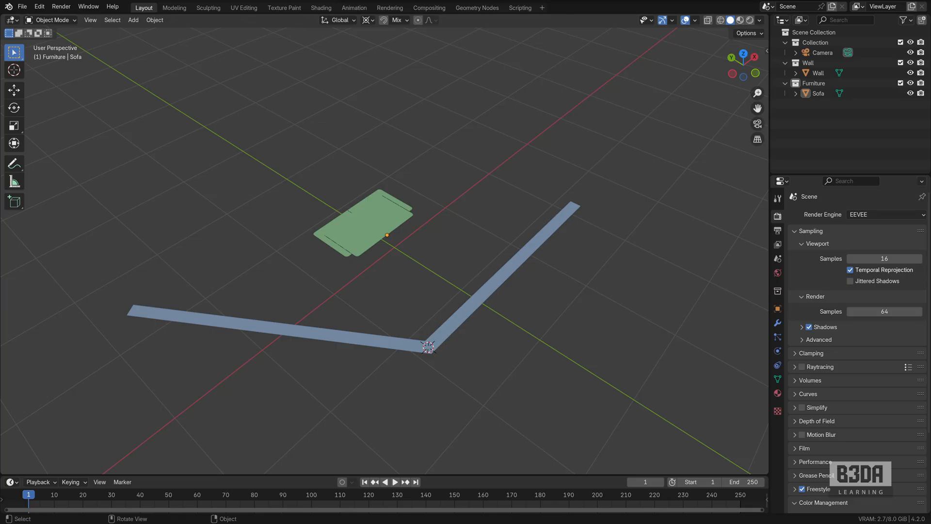
{"action": "mouse_move", "coordinate": [180, 133]}
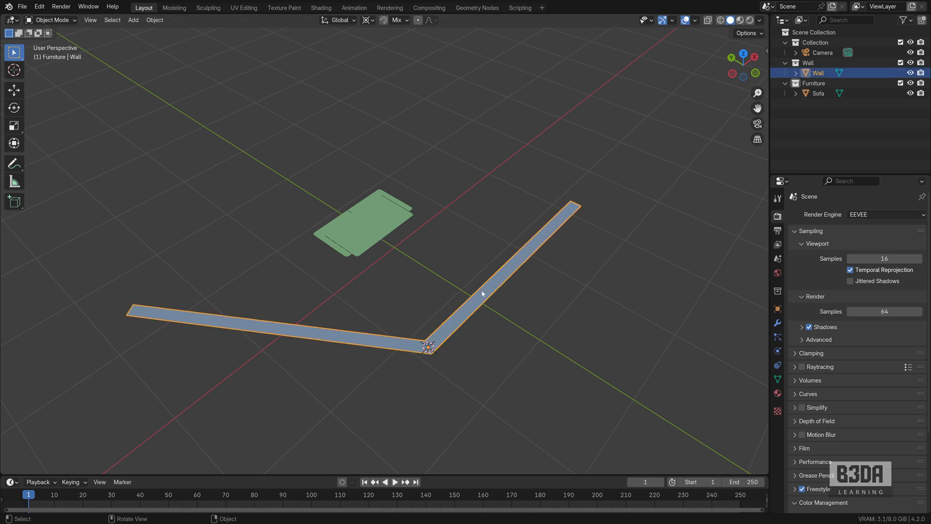
{"action": "mouse_move", "coordinate": [456, 324]}
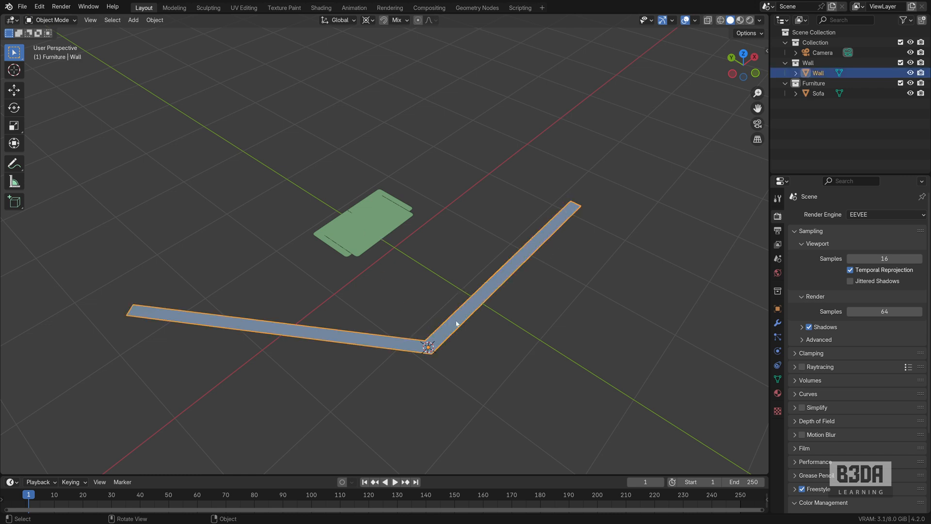
{"action": "mouse_move", "coordinate": [381, 232]}
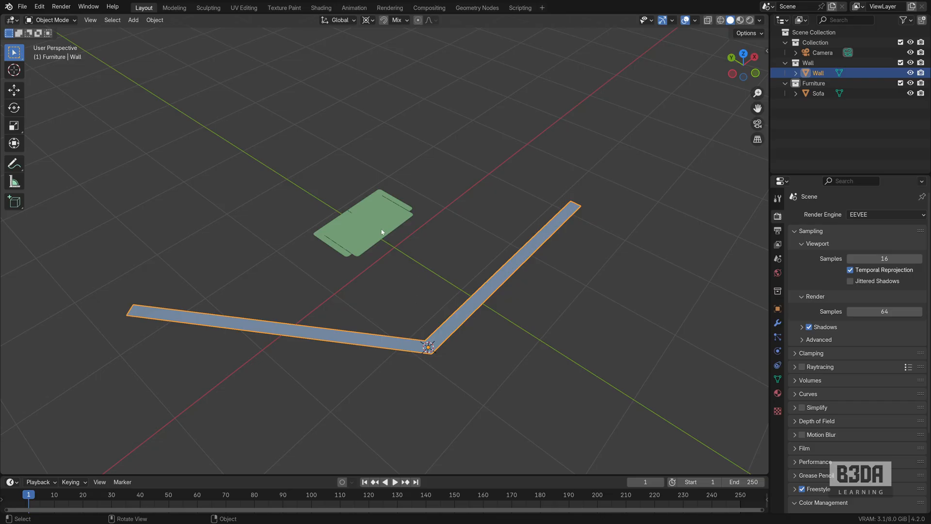
Step: Select the sofa block to display it and the wall in wireframe
{"action": "left_click", "coordinate": [381, 231]}
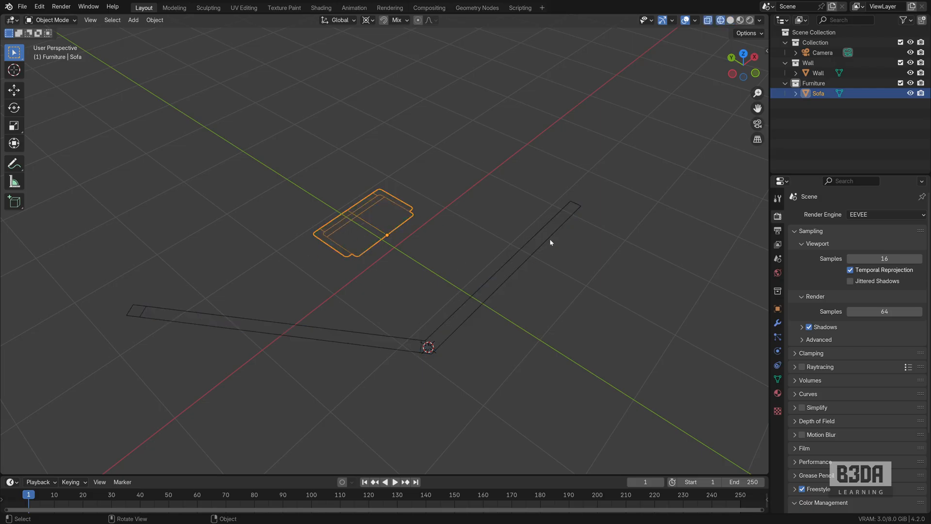
{"action": "mouse_move", "coordinate": [447, 281]}
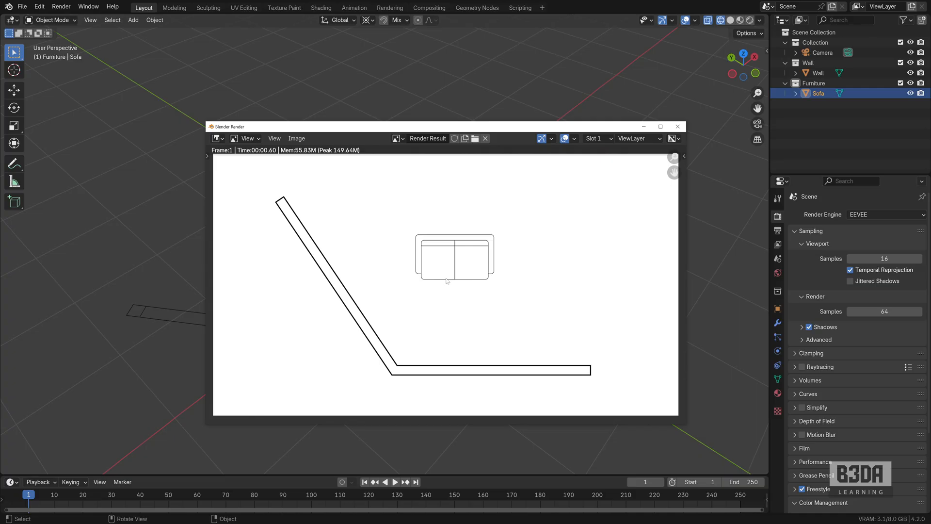
Step: Render the top-down plan and reposition the render preview window
{"action": "left_click_drag", "start_coordinate": [445, 126], "coordinate": [424, 115]}
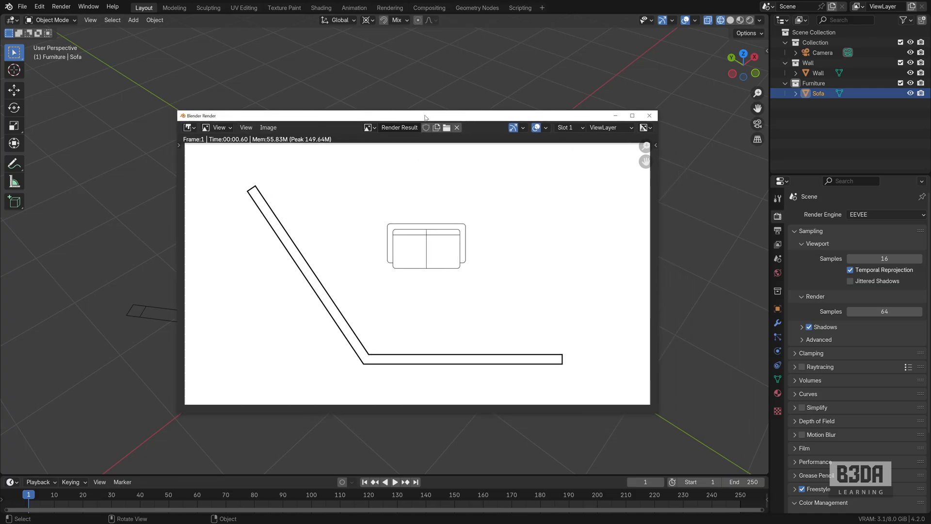
{"action": "left_click_drag", "start_coordinate": [423, 116], "coordinate": [417, 114]}
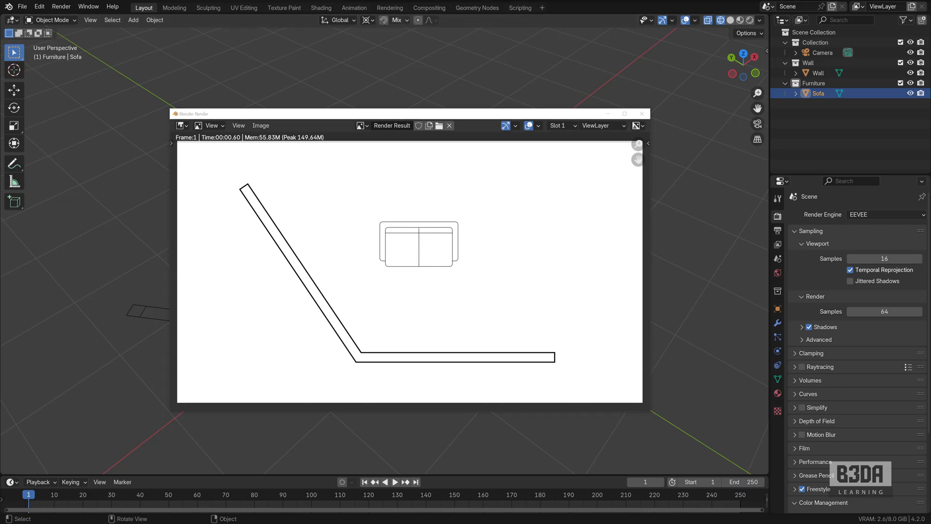
{"action": "mouse_move", "coordinate": [428, 129]}
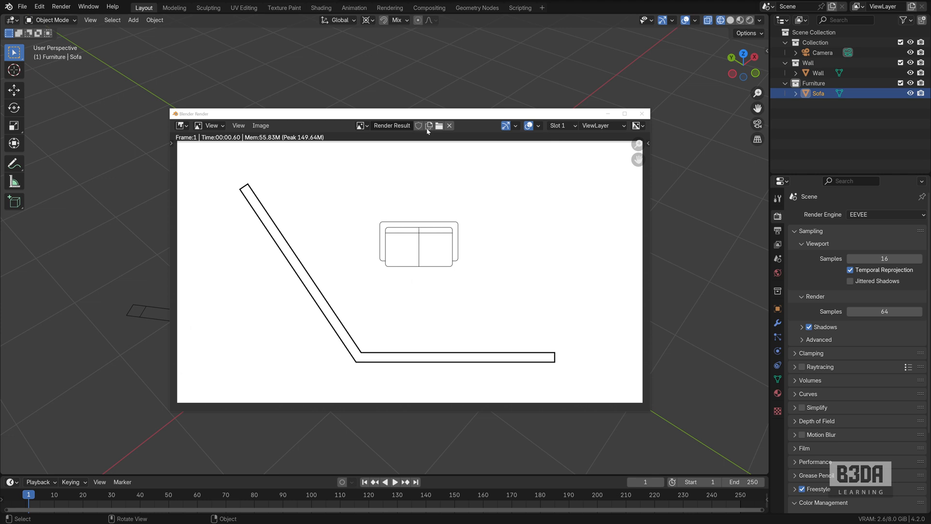
{"action": "left_click_drag", "start_coordinate": [426, 114], "coordinate": [409, 108]}
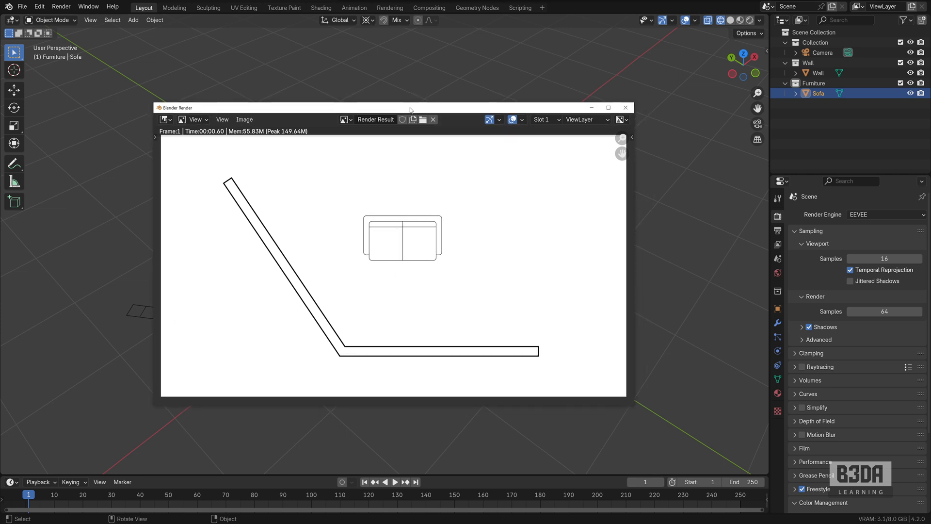
{"action": "mouse_move", "coordinate": [342, 271]}
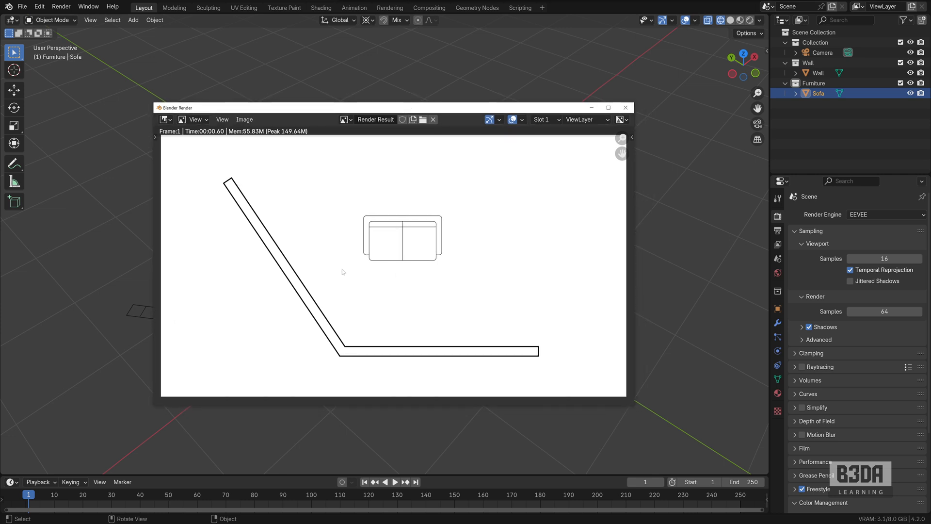
{"action": "mouse_move", "coordinate": [394, 255]}
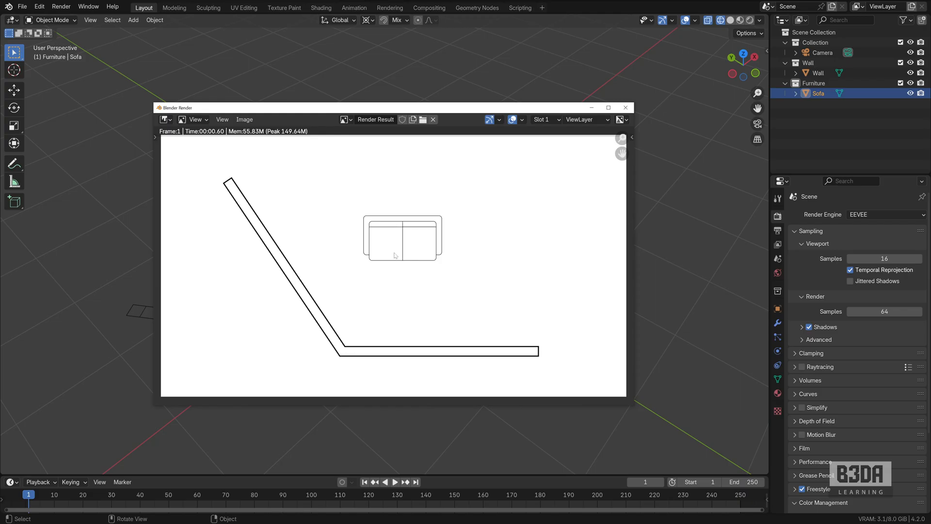
{"action": "mouse_move", "coordinate": [371, 228]}
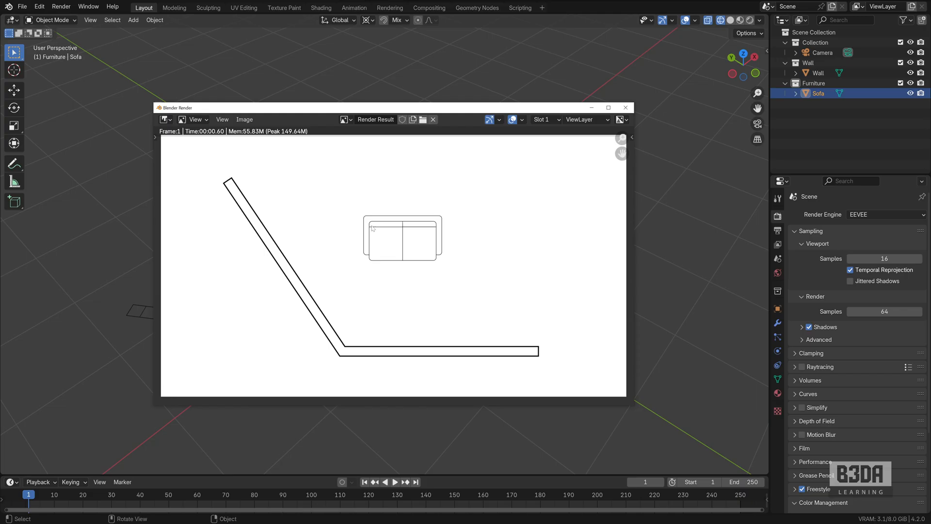
{"action": "mouse_move", "coordinate": [433, 226]}
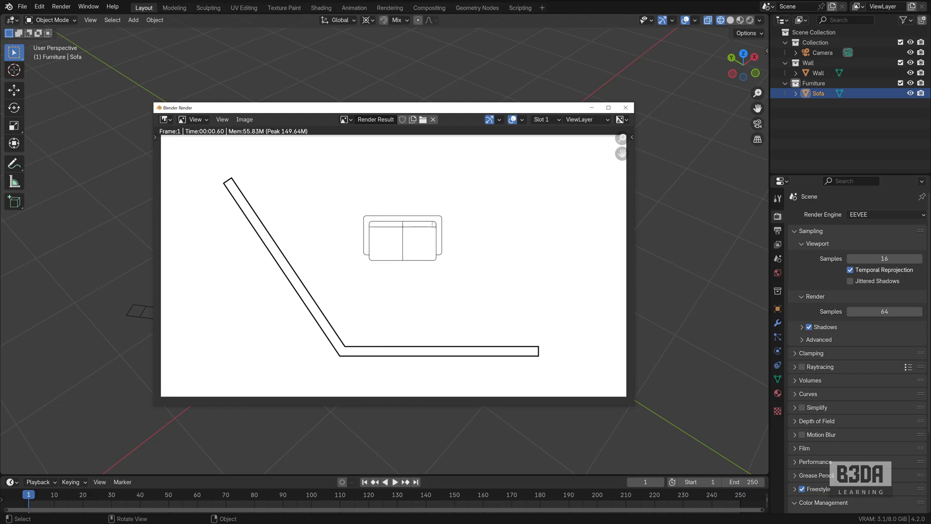
{"action": "mouse_move", "coordinate": [327, 321]}
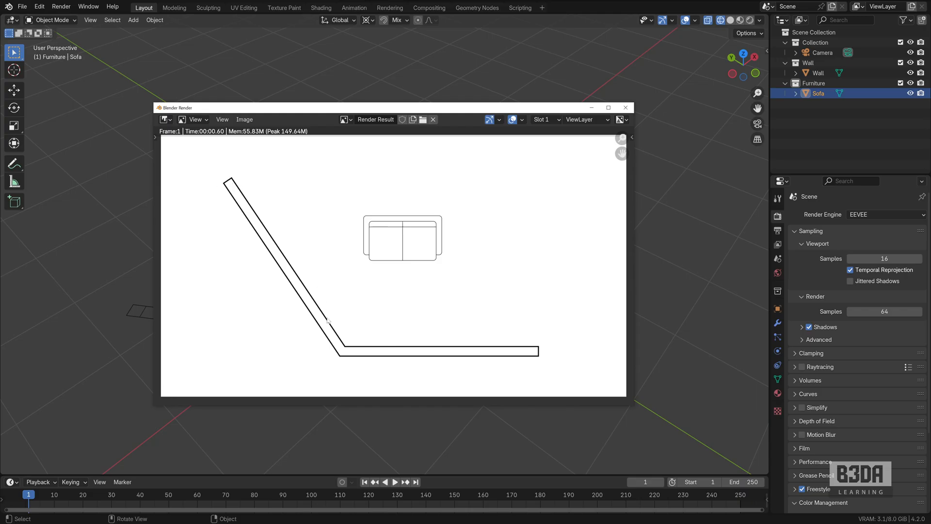
{"action": "mouse_move", "coordinate": [321, 317]}
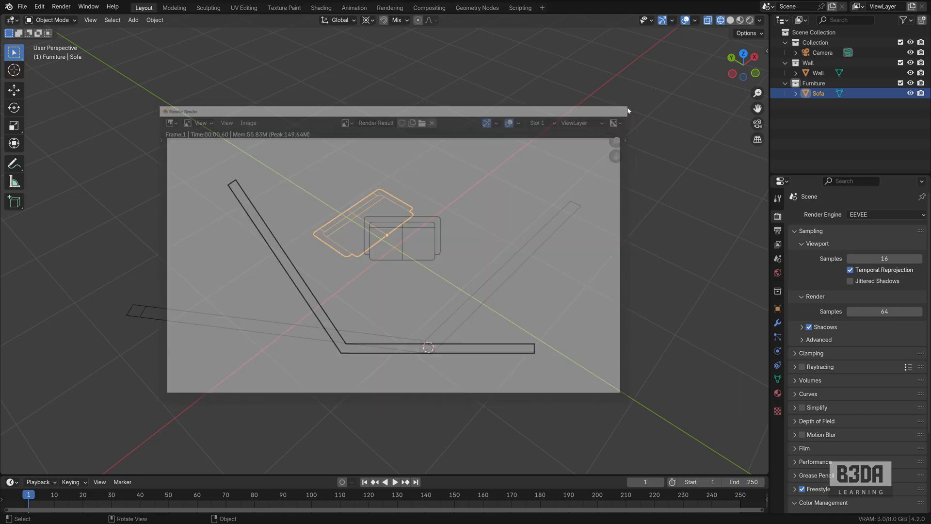
Step: Close the render preview window
{"action": "left_click", "coordinate": [431, 122]}
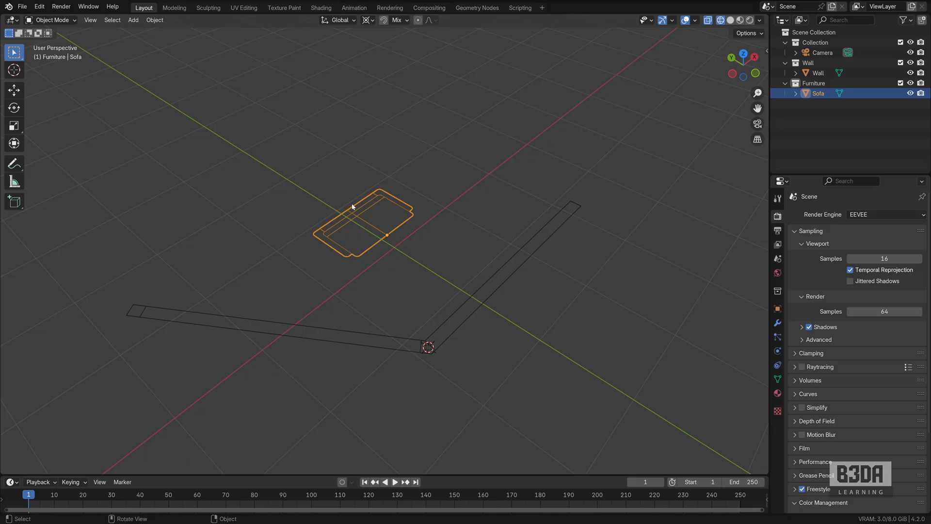
{"action": "mouse_move", "coordinate": [575, 23]}
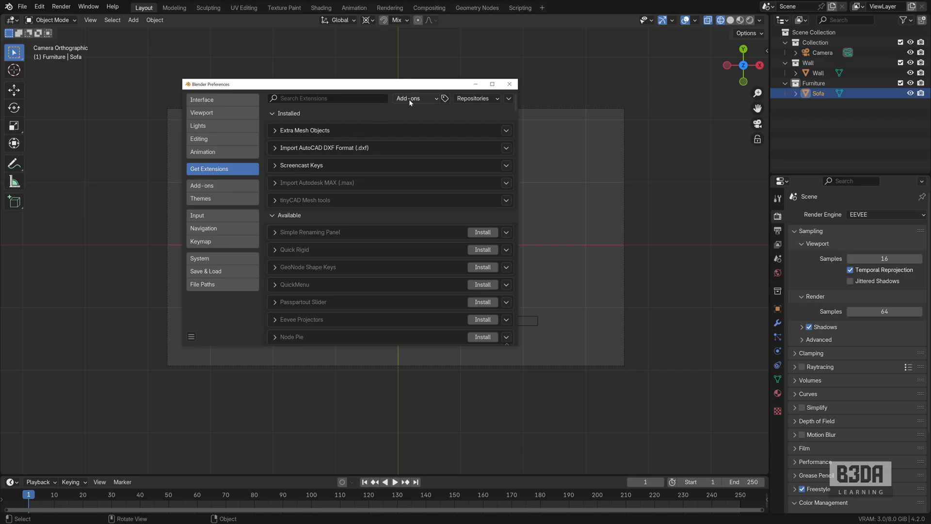
Step: Search extensions for 'align', install Mesh Align Plus, and close Preferences
{"action": "left_click", "coordinate": [327, 99]}
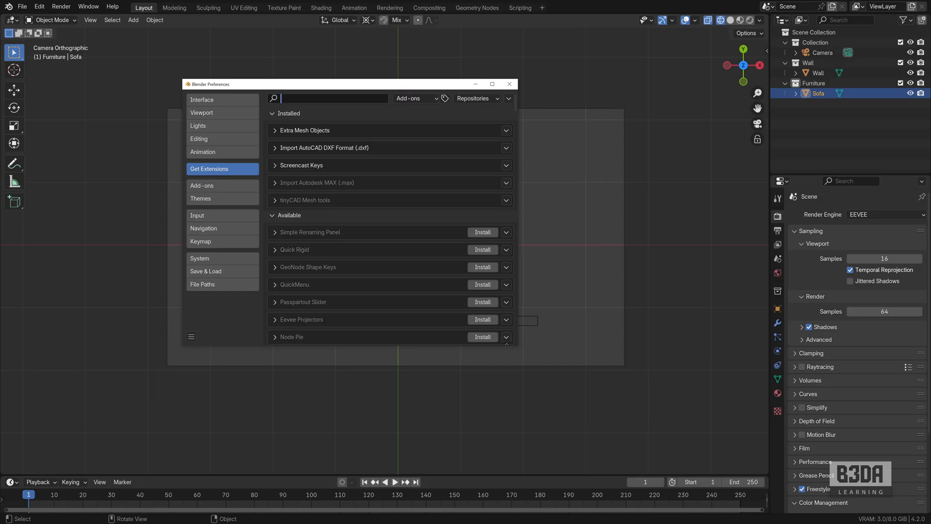
{"action": "type", "text": "align"}
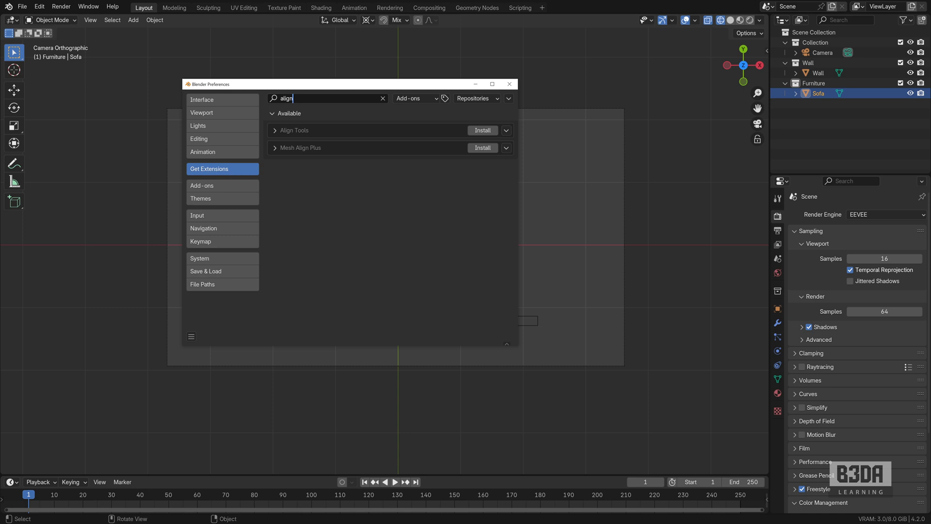
{"action": "mouse_move", "coordinate": [486, 150]}
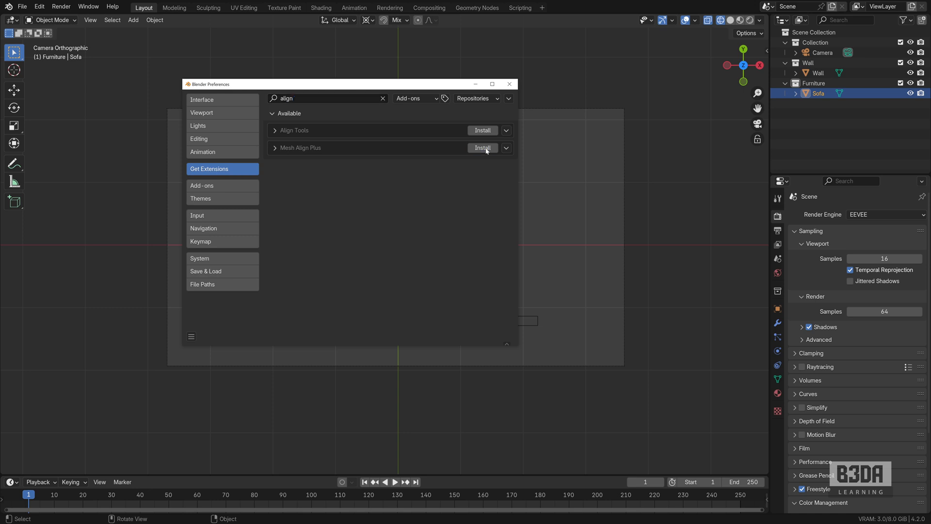
{"action": "left_click", "coordinate": [483, 147]}
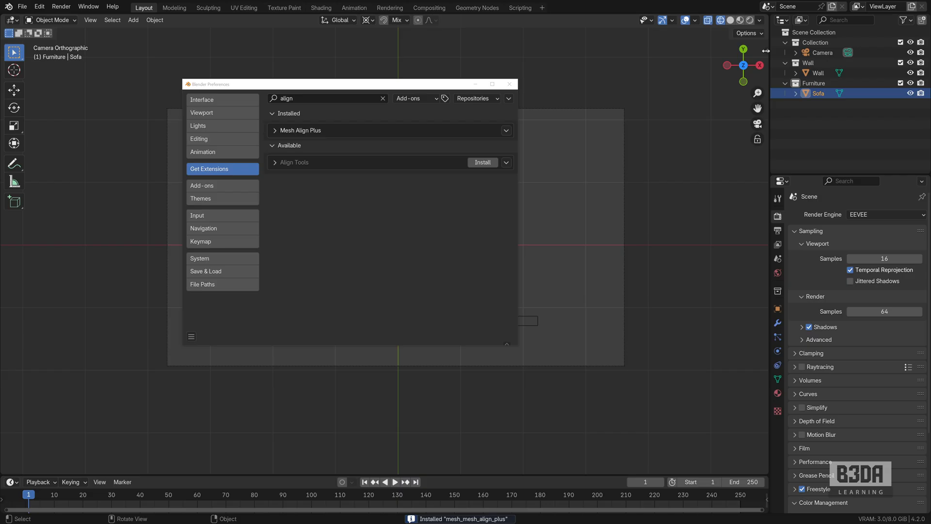
{"action": "left_click", "coordinate": [763, 168]}
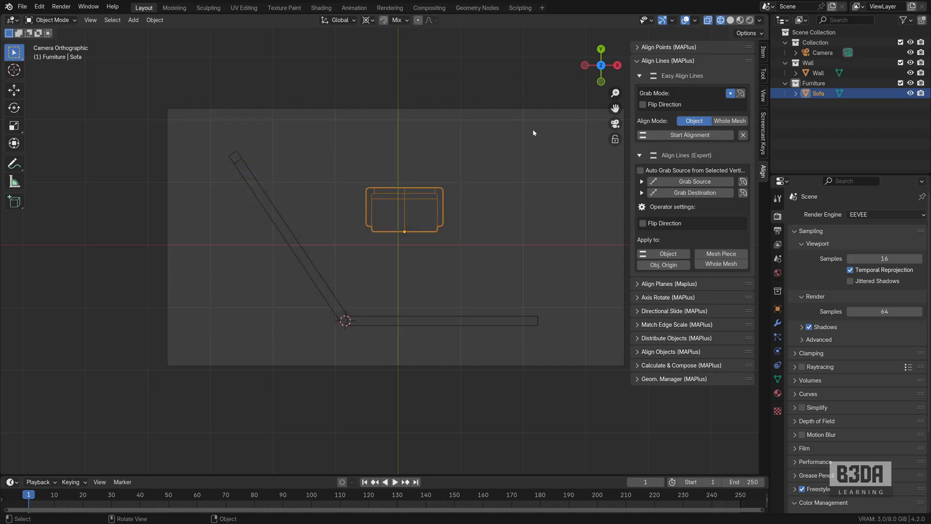
{"action": "mouse_move", "coordinate": [520, 165]}
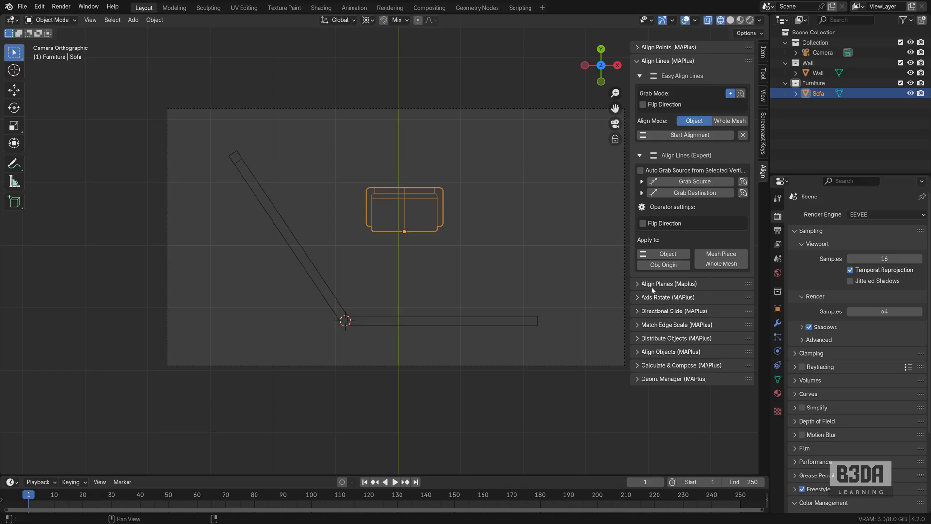
Step: Collapse the Align Lines (Expert) subpanel in the MAPlus Align panel
{"action": "left_click", "coordinate": [637, 284]}
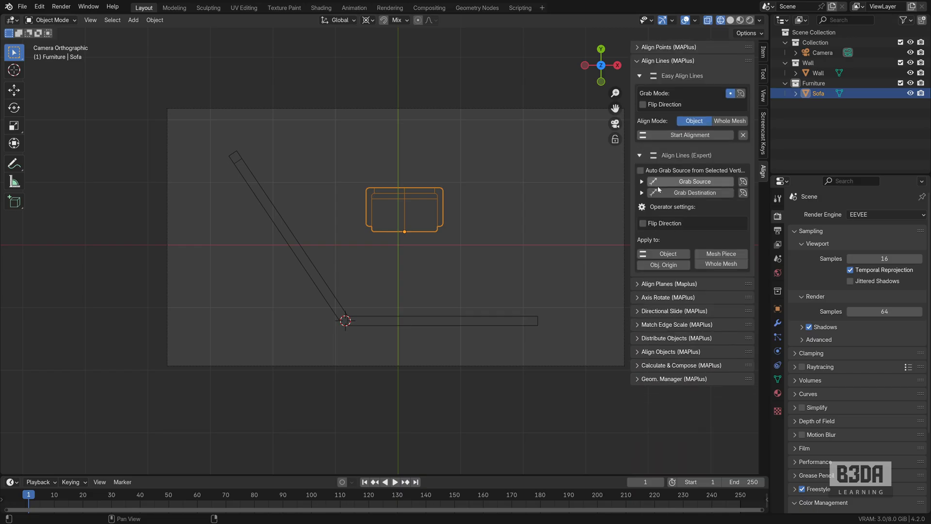
{"action": "mouse_move", "coordinate": [694, 181]}
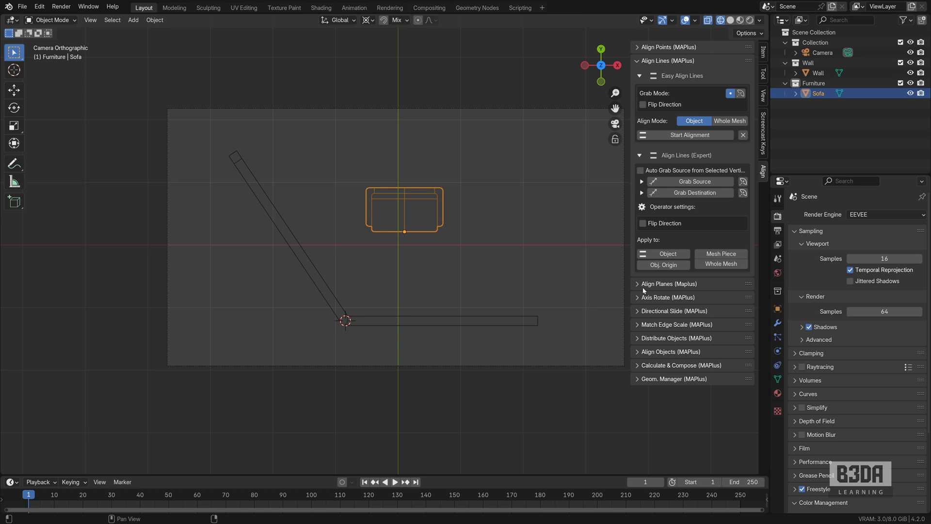
{"action": "mouse_move", "coordinate": [686, 79]}
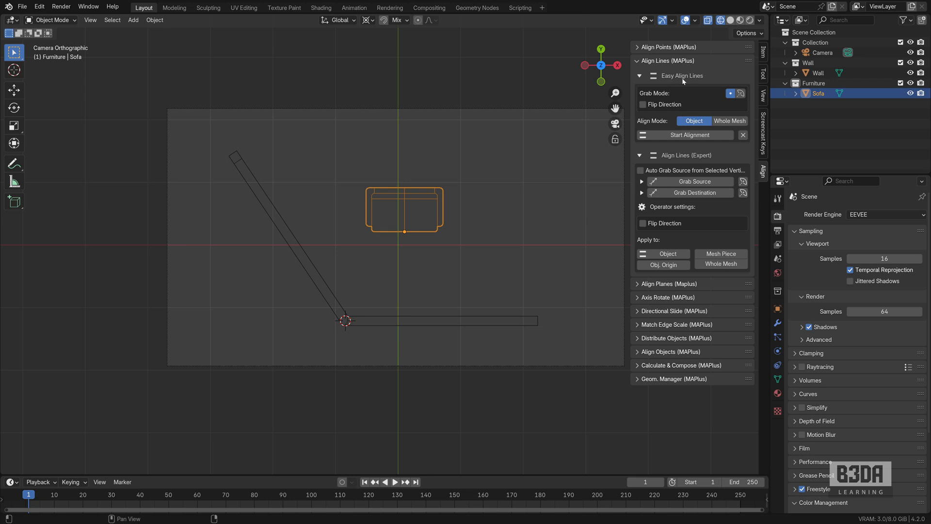
{"action": "mouse_move", "coordinate": [695, 160]}
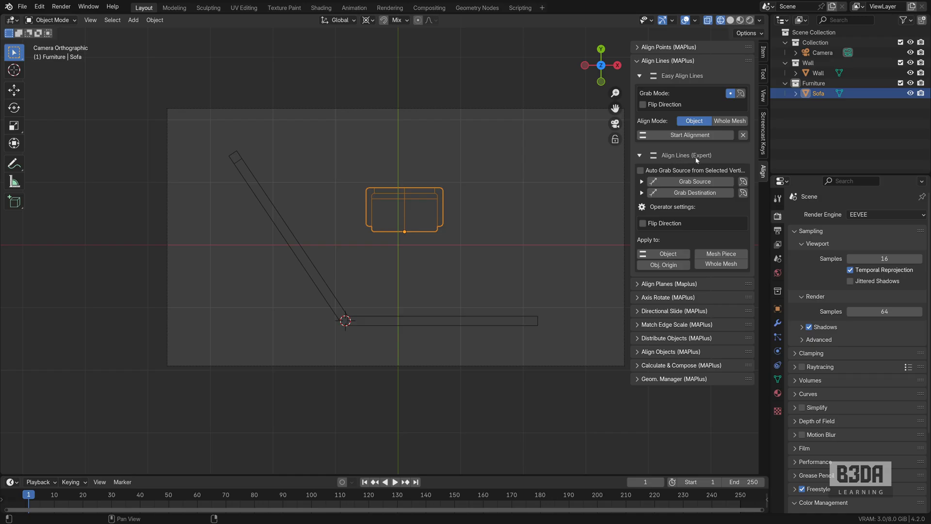
{"action": "mouse_move", "coordinate": [442, 194]}
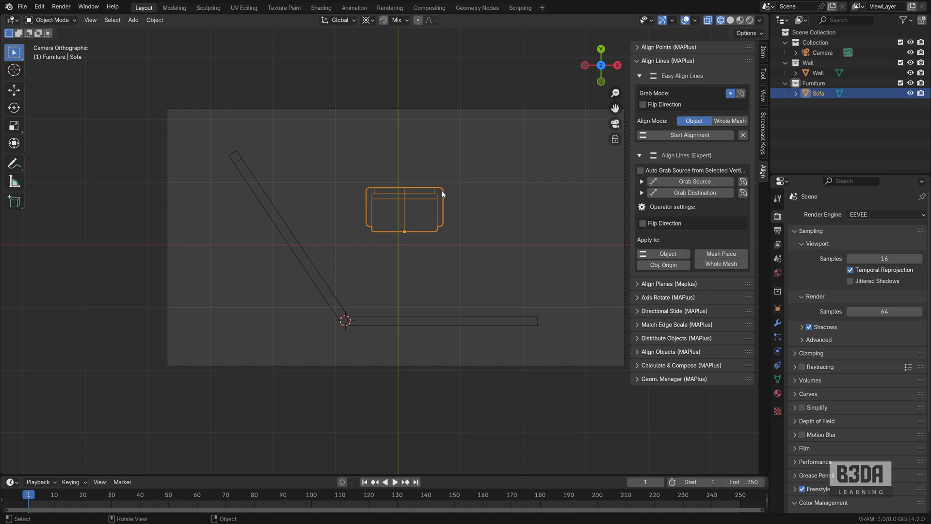
{"action": "mouse_move", "coordinate": [421, 194]}
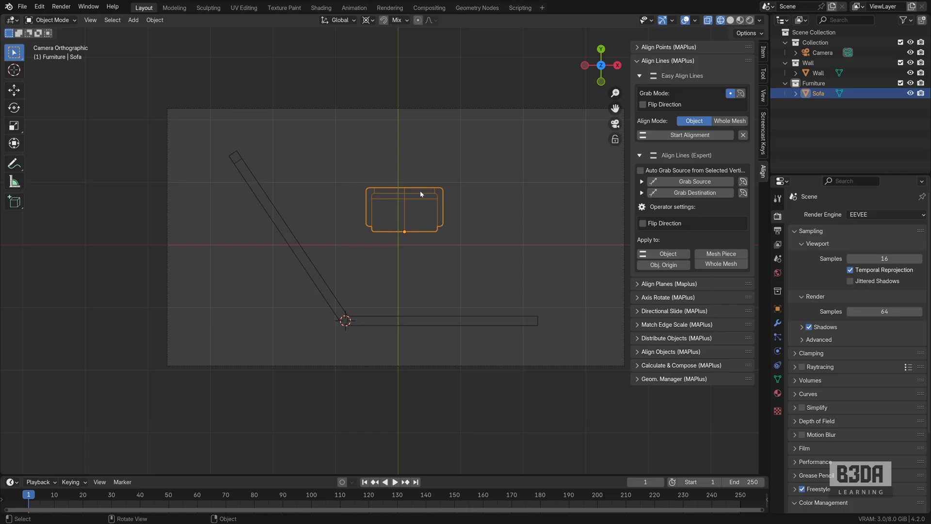
{"action": "mouse_move", "coordinate": [525, 182]}
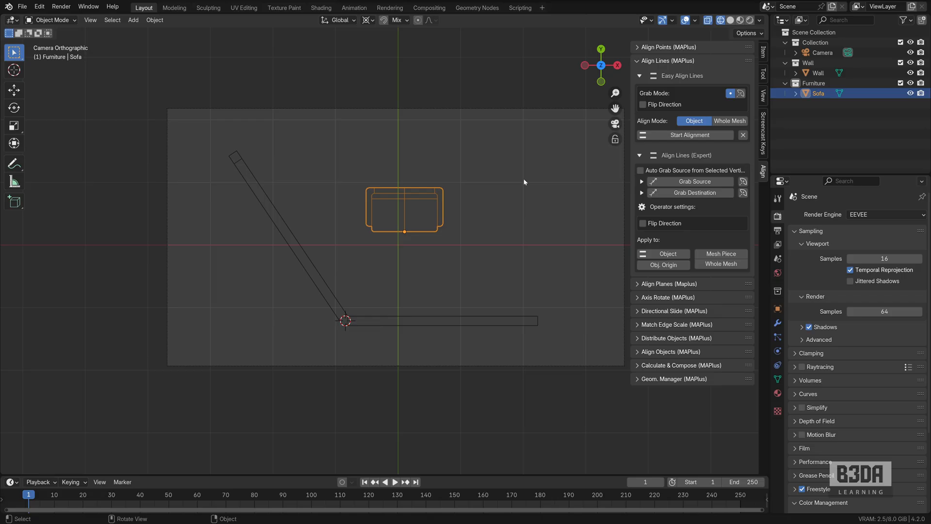
{"action": "left_click", "coordinate": [640, 155]}
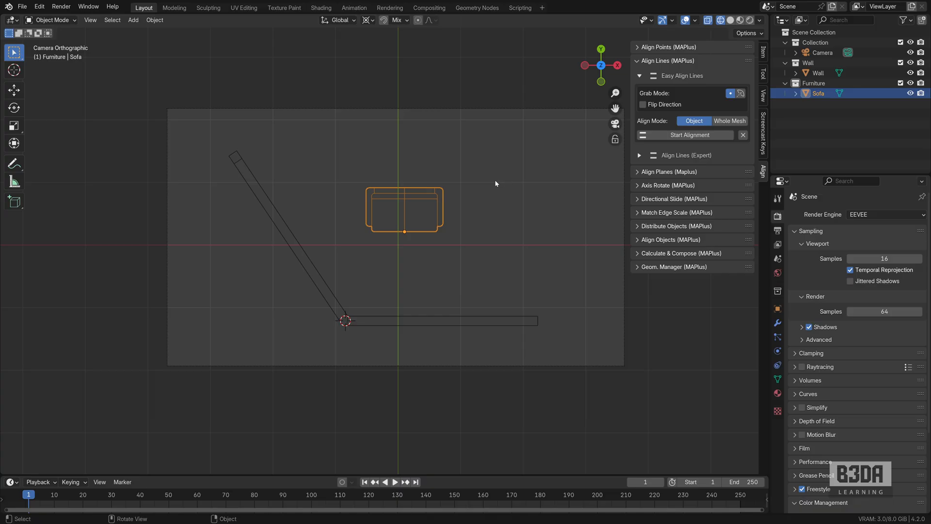
{"action": "mouse_move", "coordinate": [411, 191]}
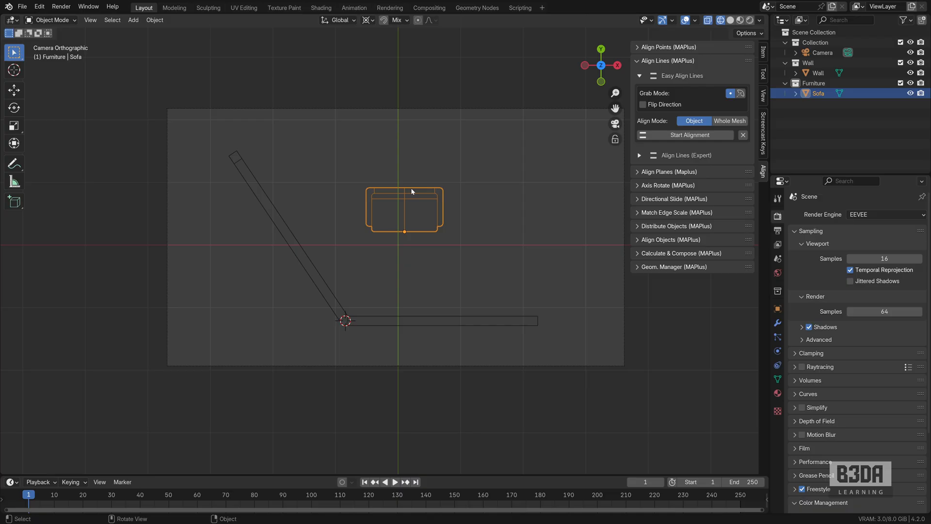
Step: Grab the sofa's back edge, then align it to the wall's angled edge
{"action": "key", "text": "Tab"}
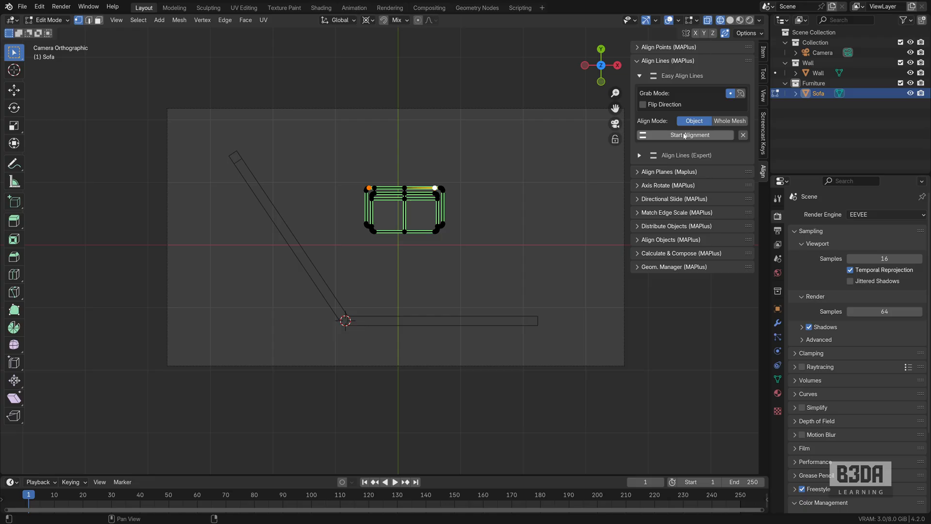
{"action": "left_click", "coordinate": [689, 135]}
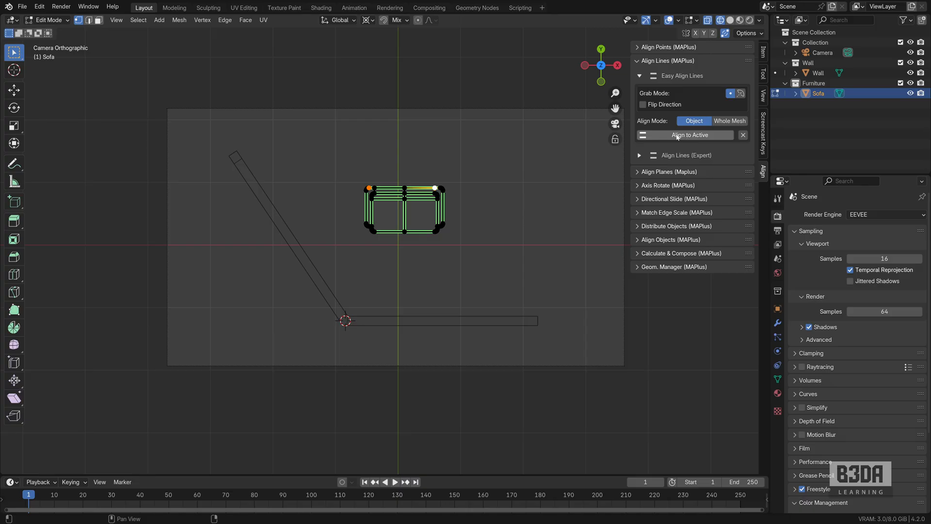
{"action": "mouse_move", "coordinate": [343, 210]}
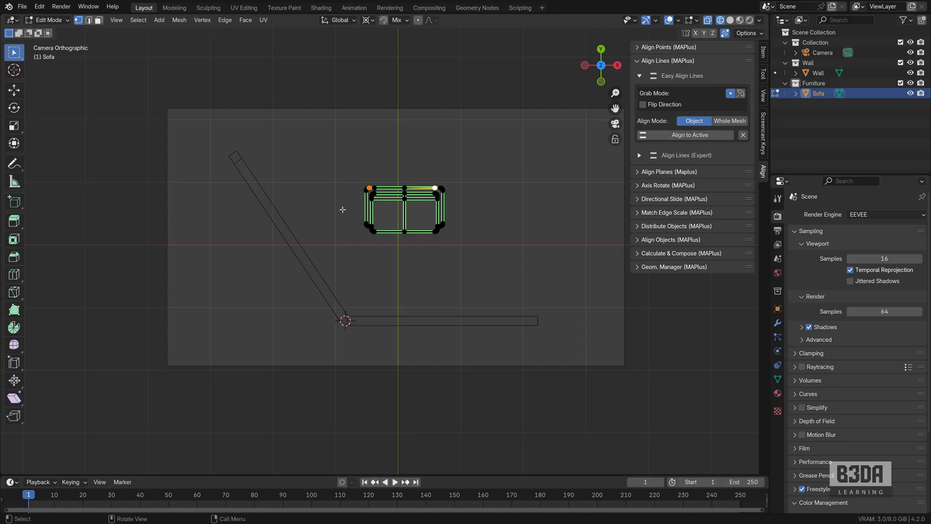
{"action": "mouse_move", "coordinate": [455, 205]}
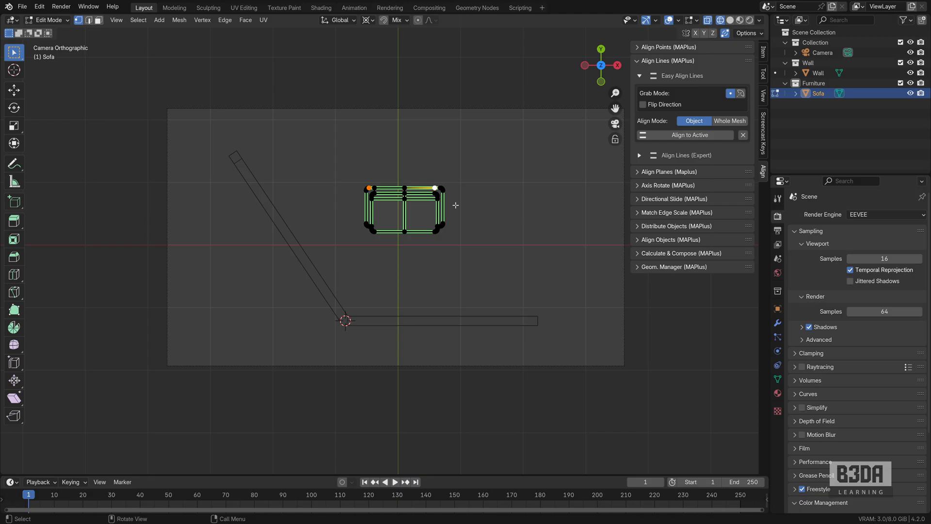
{"action": "mouse_move", "coordinate": [320, 243]}
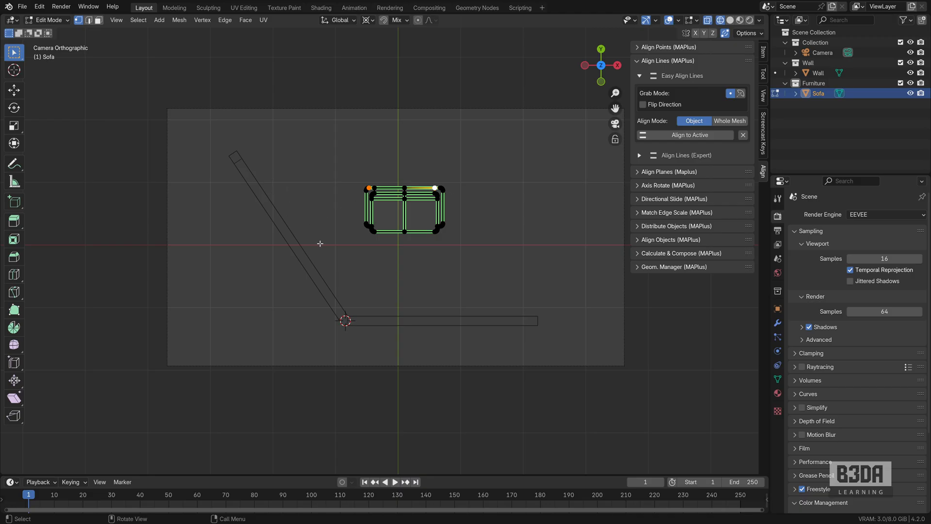
{"action": "mouse_move", "coordinate": [310, 244]}
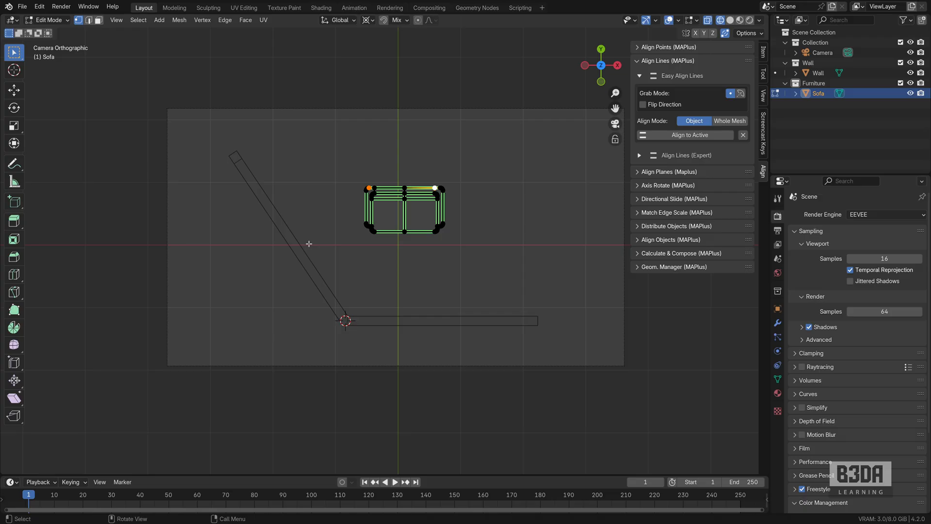
{"action": "mouse_move", "coordinate": [299, 236]}
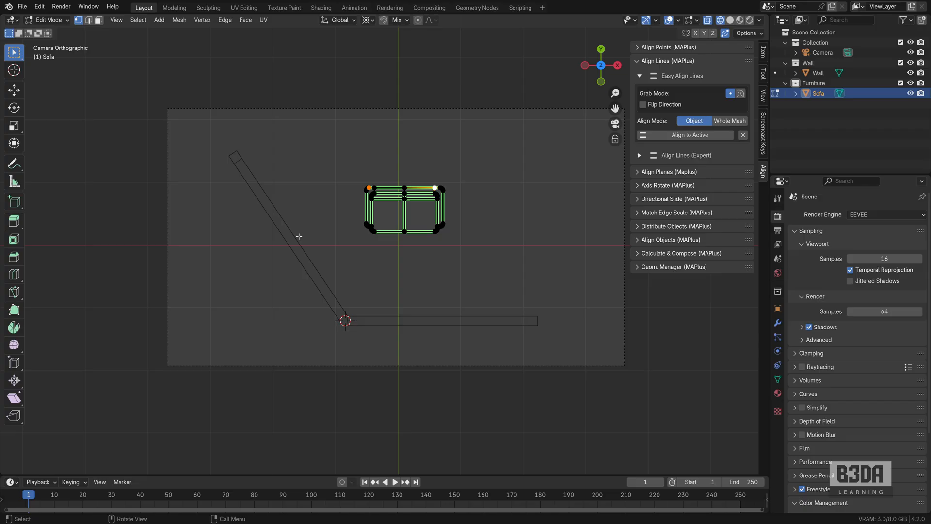
{"action": "key", "text": "Tab"}
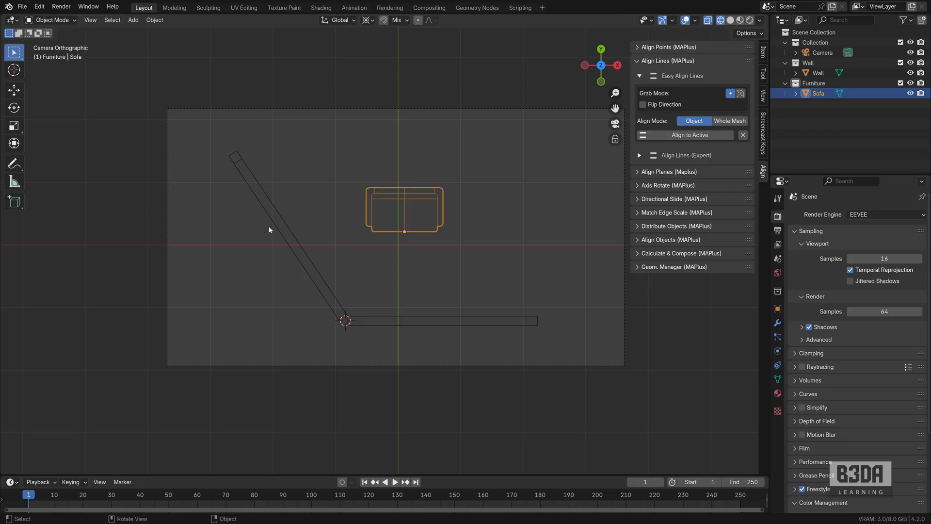
{"action": "key", "text": "Tab"}
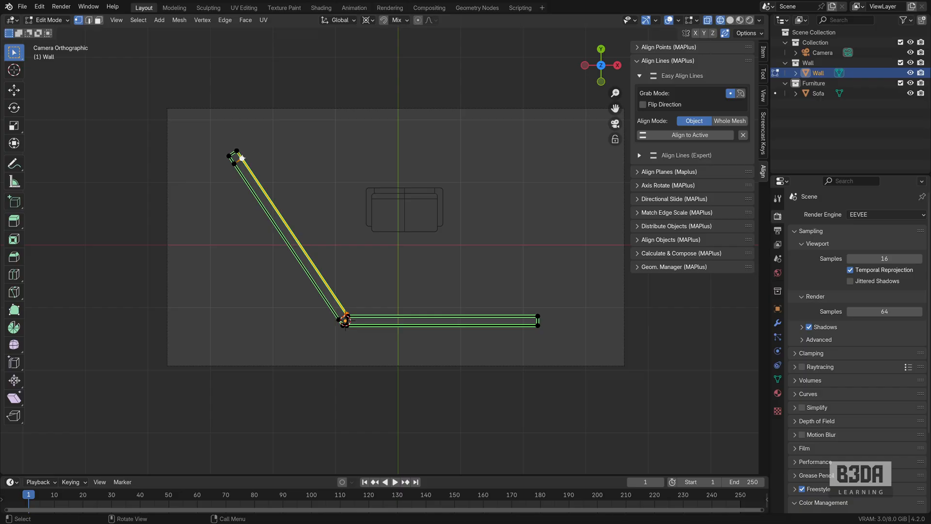
{"action": "mouse_move", "coordinate": [252, 138]}
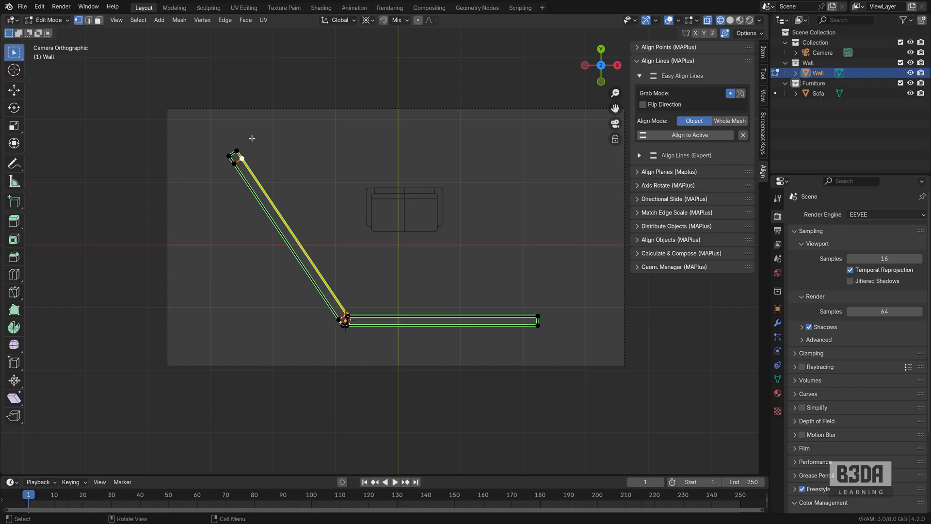
{"action": "left_click", "coordinate": [687, 135]}
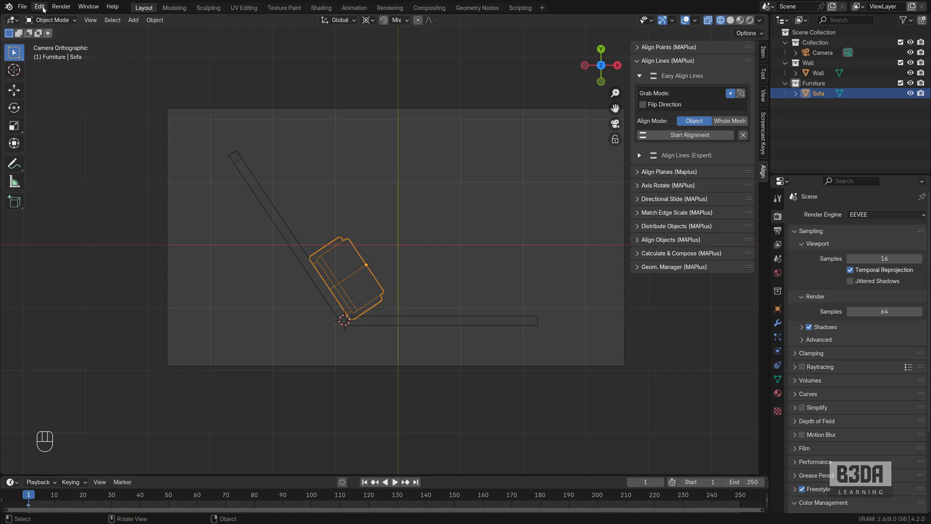
Step: Undo the alignment and re-pick the sofa's back edge as the source line
{"action": "left_click", "coordinate": [817, 73]}
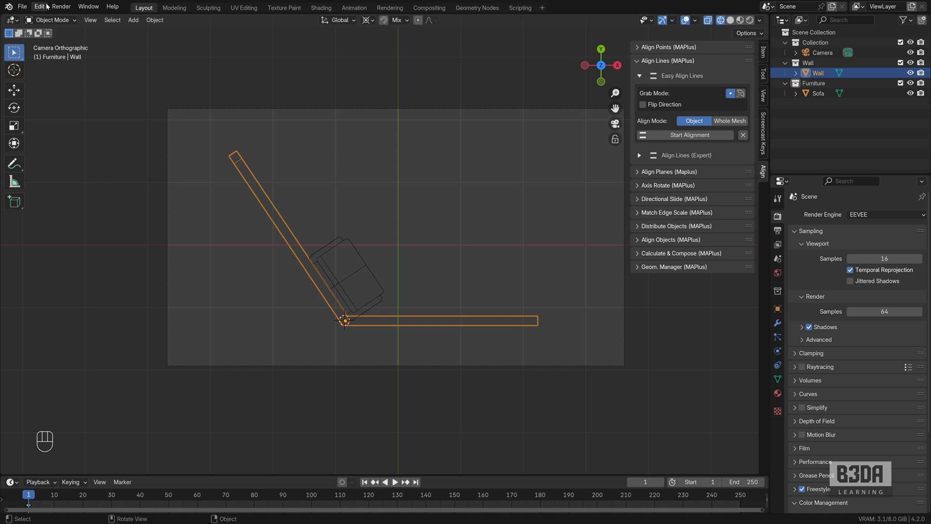
{"action": "key", "text": "Tab"}
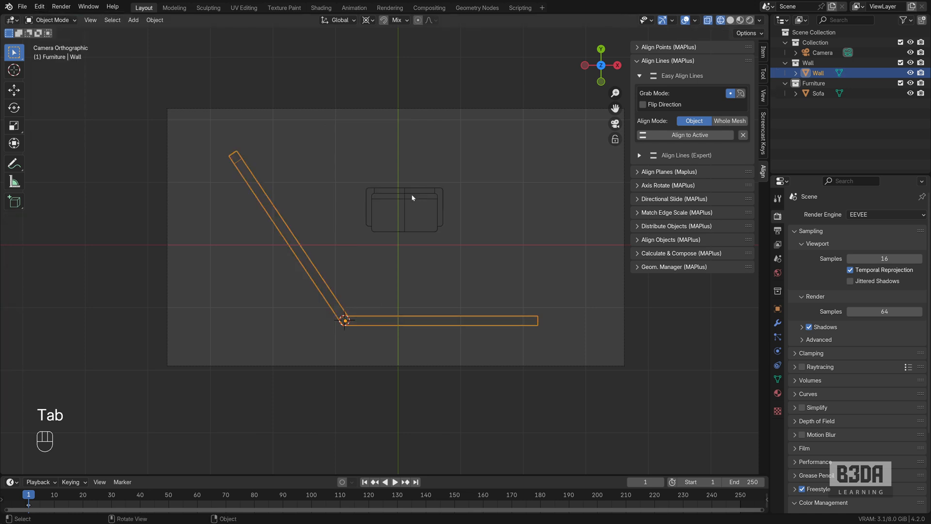
{"action": "key", "text": "Tab"}
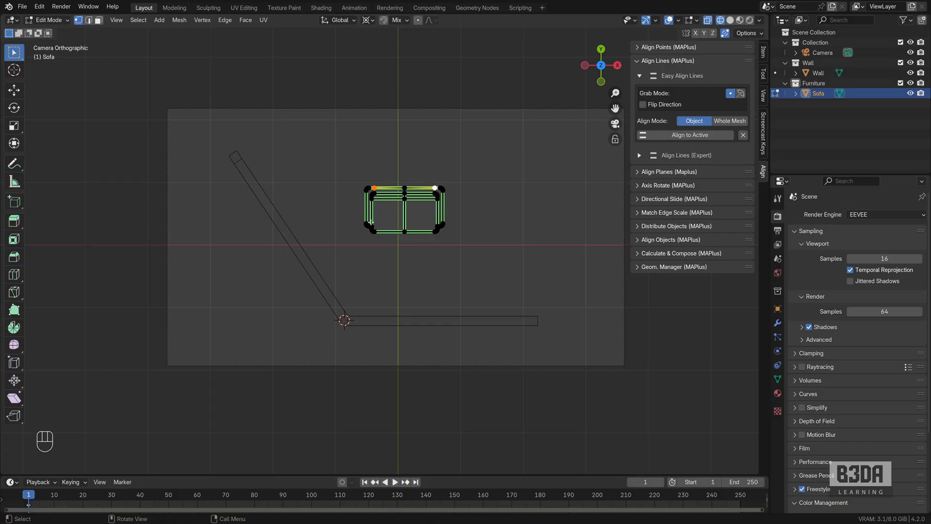
{"action": "key", "text": "Tab"}
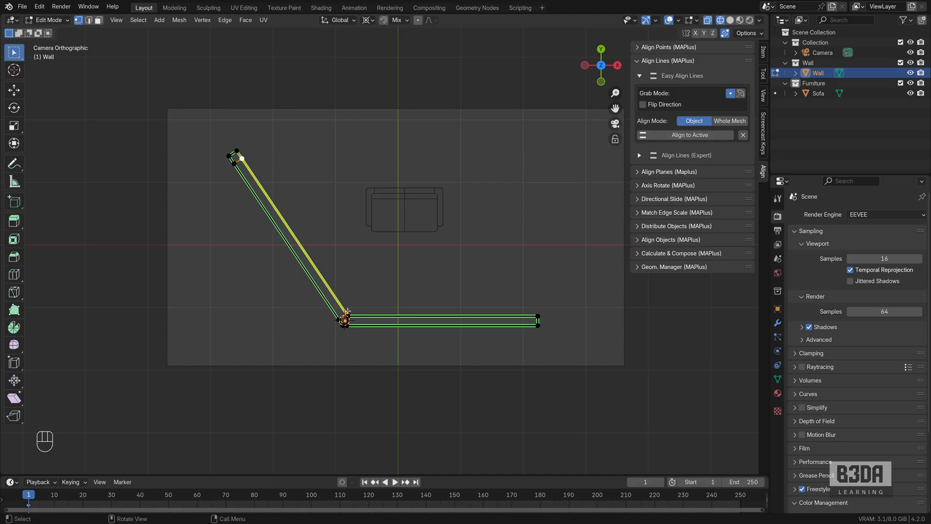
{"action": "mouse_move", "coordinate": [352, 268]}
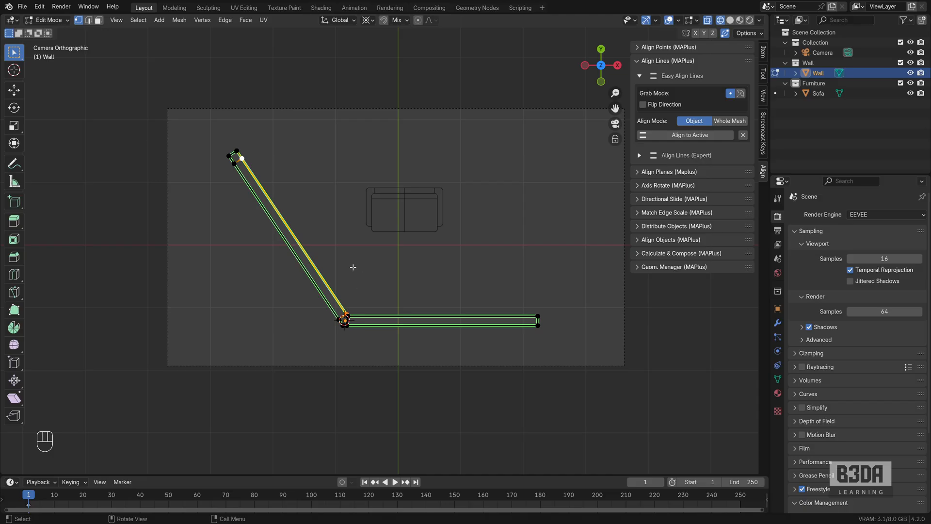
{"action": "key", "text": "Tab"}
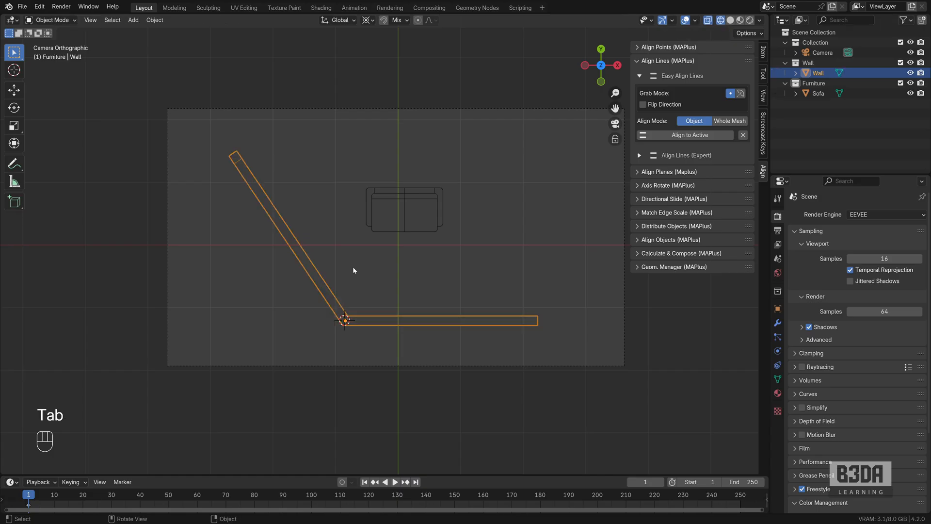
{"action": "key", "text": "Tab"}
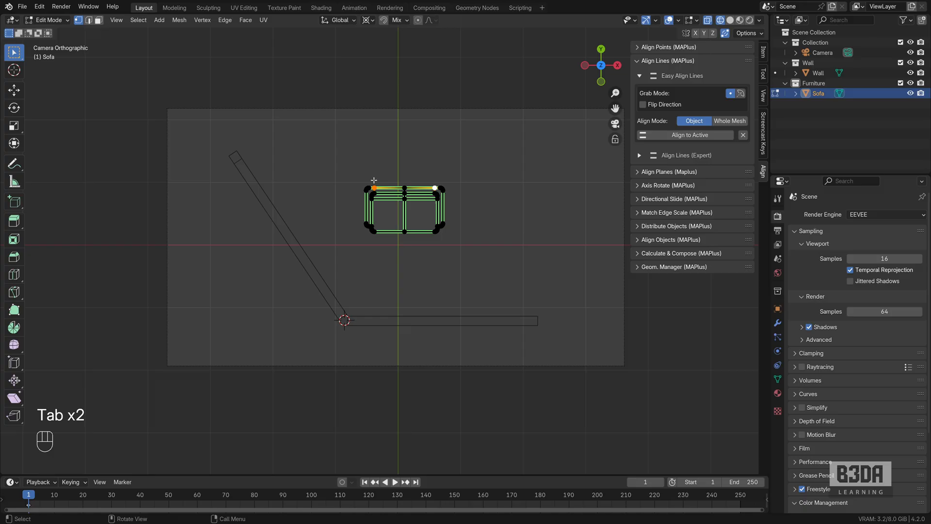
{"action": "key", "text": "d"}
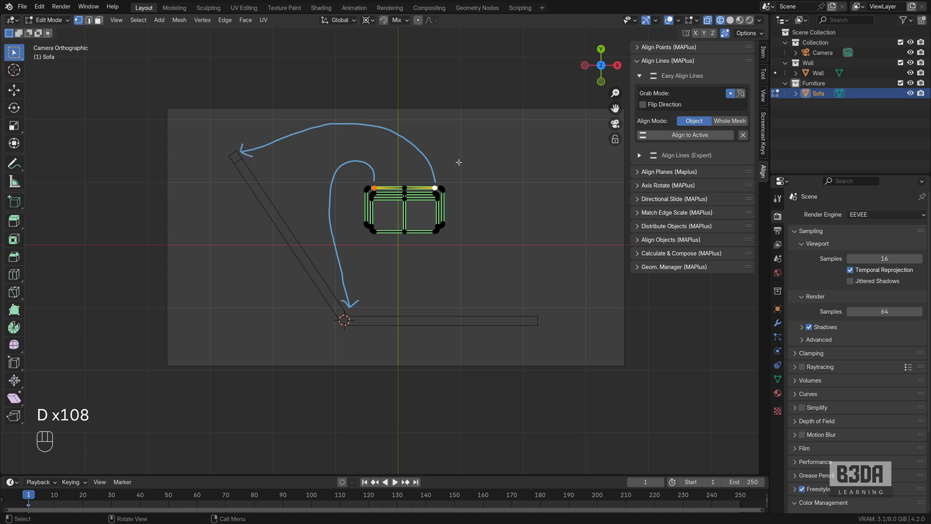
{"action": "mouse_move", "coordinate": [453, 163]}
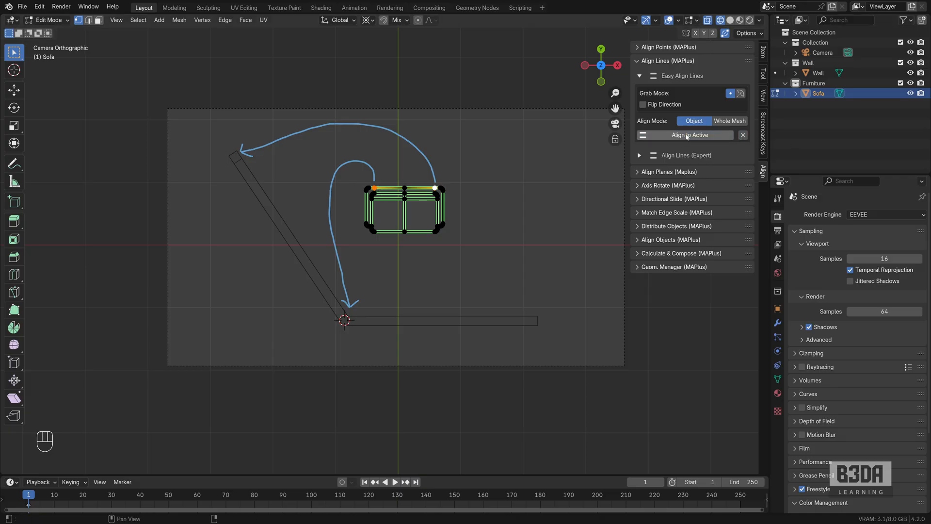
Step: Pick the wall's angled edge in Edit Mode and align the sofa to it
{"action": "key", "text": "Tab"}
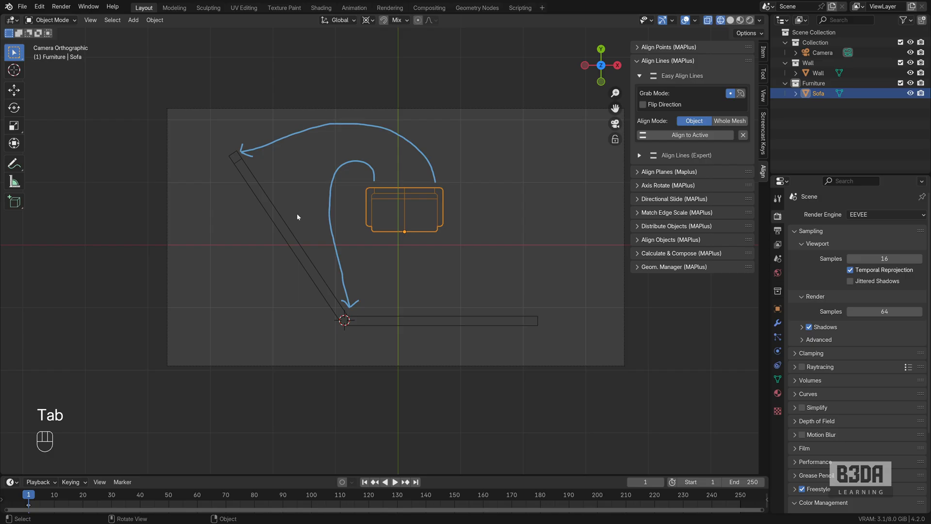
{"action": "key", "text": "Tab"}
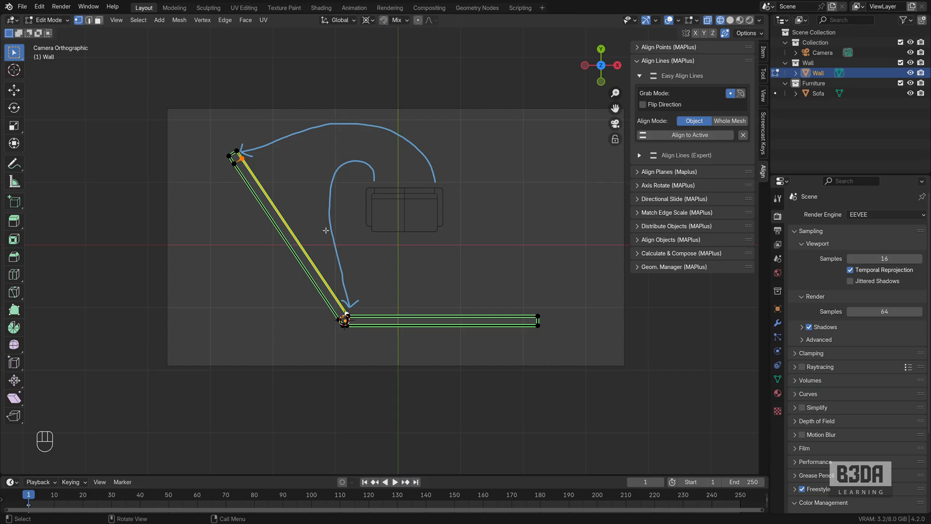
{"action": "mouse_move", "coordinate": [377, 190]}
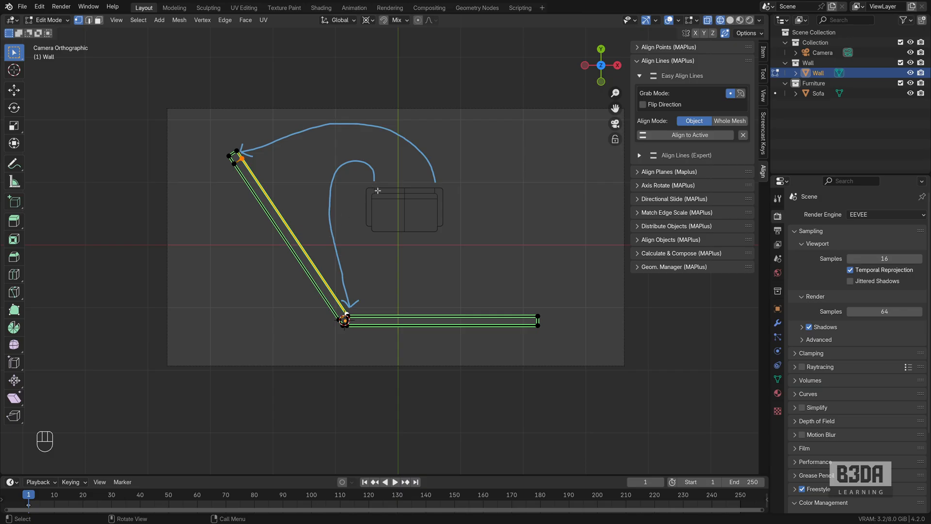
{"action": "key", "text": "D"}
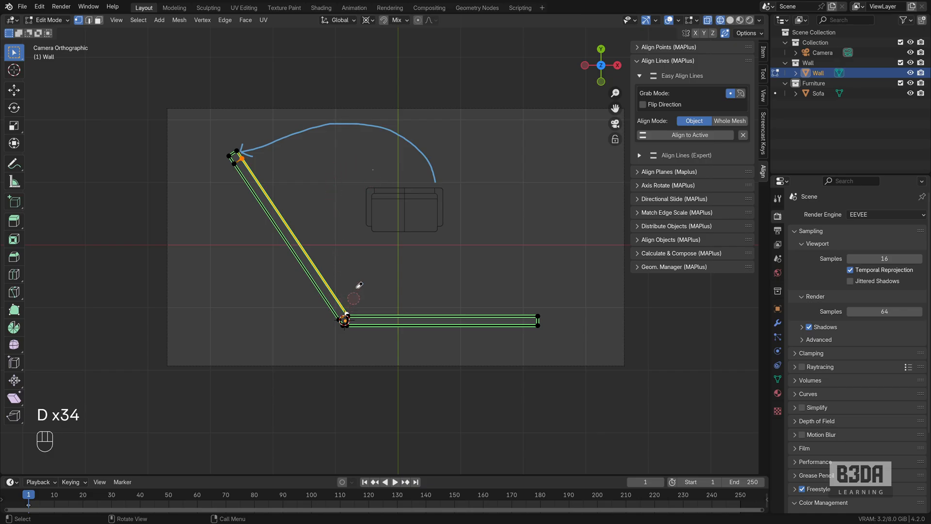
{"action": "mouse_move", "coordinate": [378, 141]}
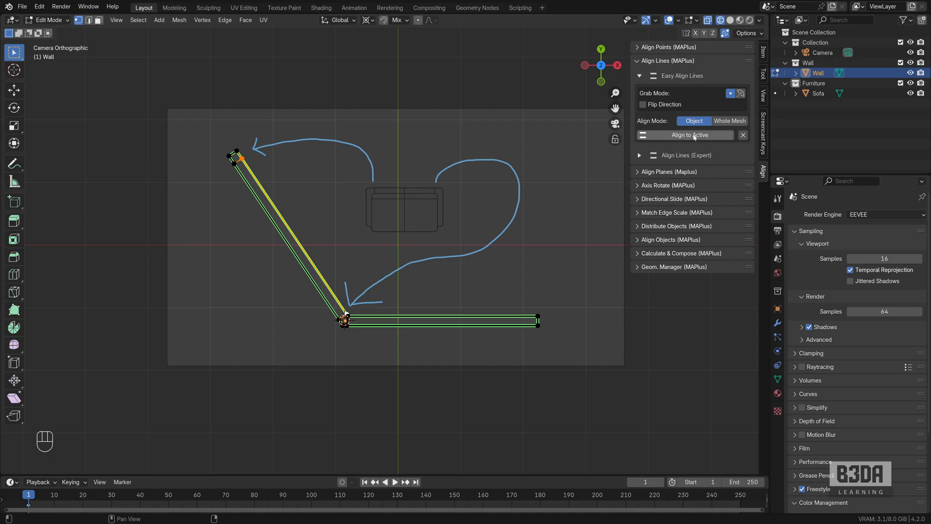
{"action": "left_click", "coordinate": [689, 134]}
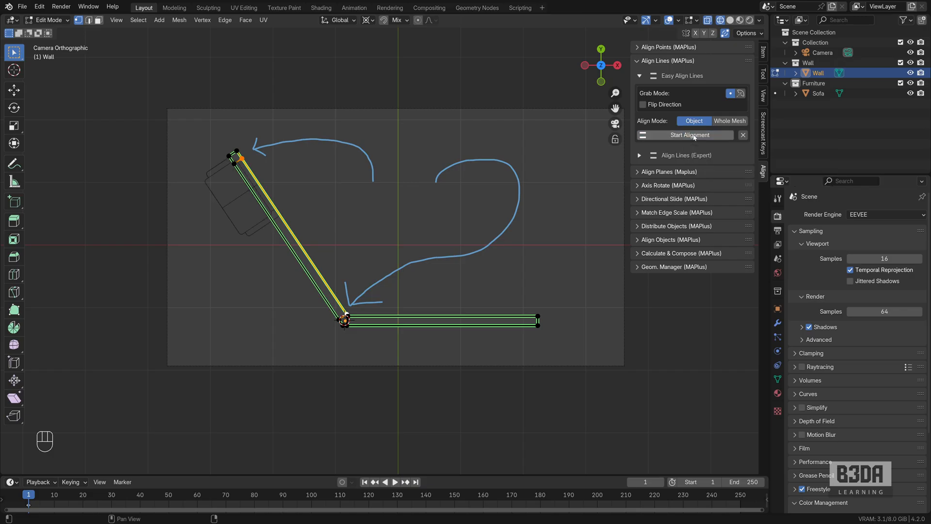
{"action": "mouse_move", "coordinate": [691, 137]}
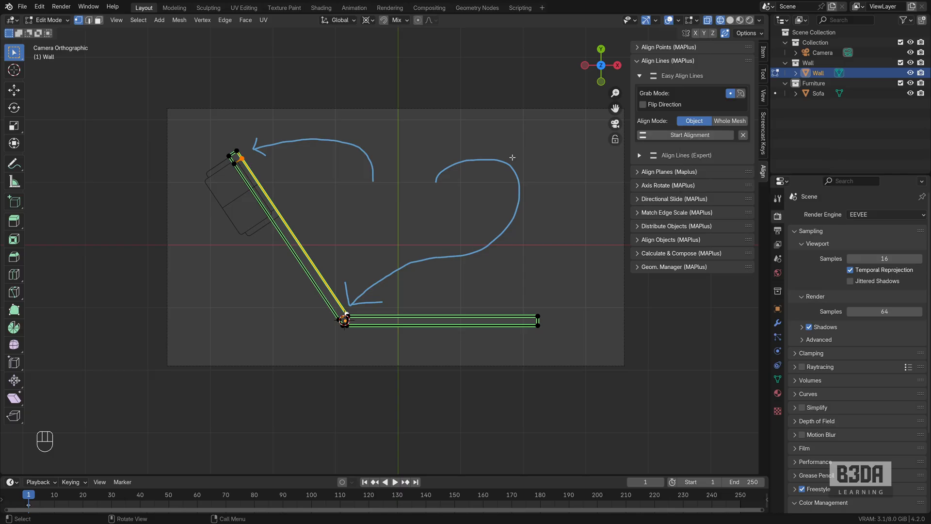
{"action": "mouse_move", "coordinate": [466, 100]}
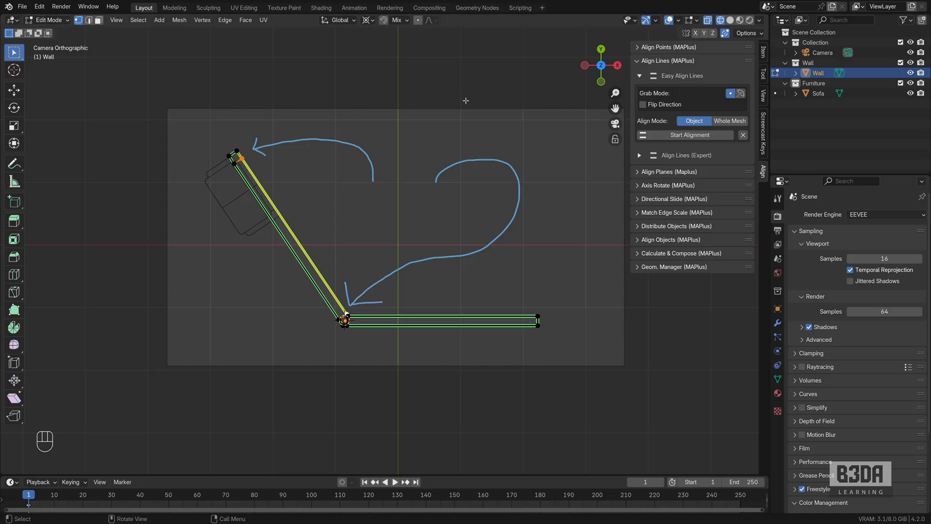
{"action": "mouse_move", "coordinate": [312, 124]}
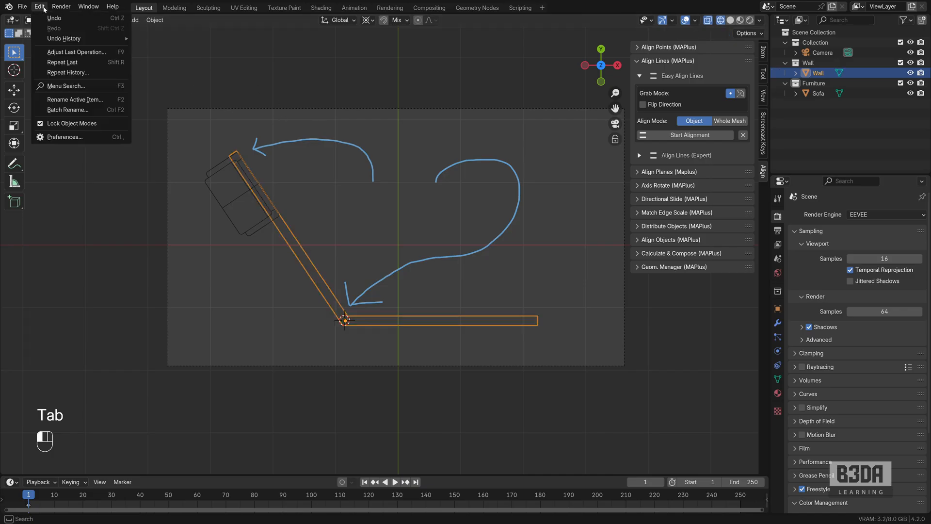
Step: Redo the alignment against the wall edge near the corner, returning to Object Mode
{"action": "key", "text": "Tab"}
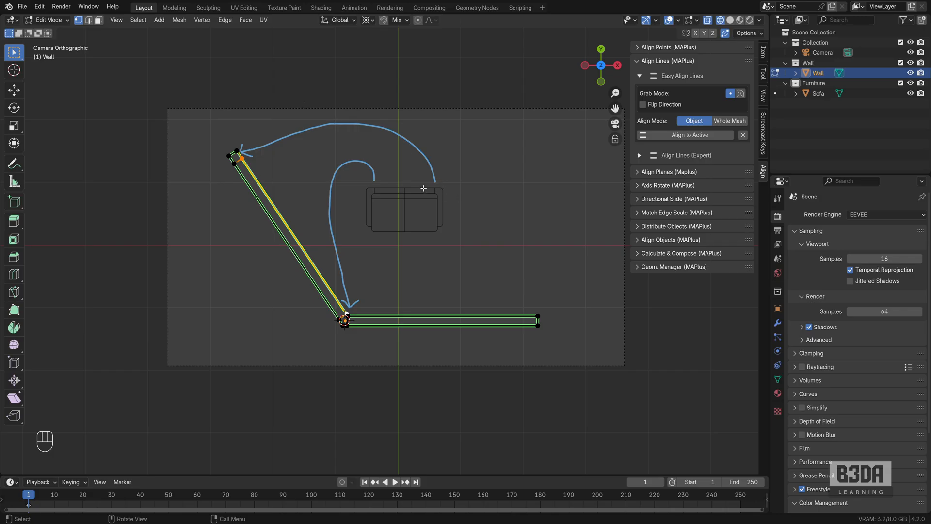
{"action": "key", "text": "D"}
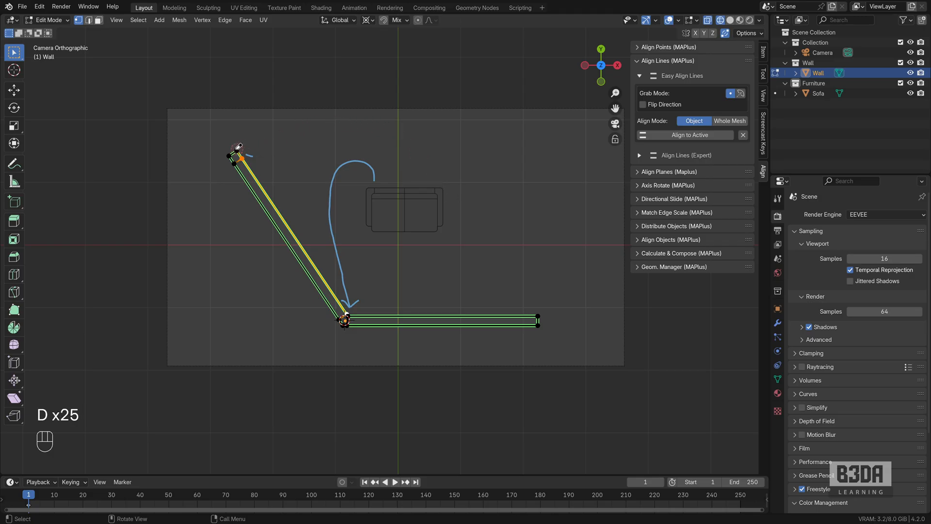
{"action": "mouse_move", "coordinate": [331, 191]}
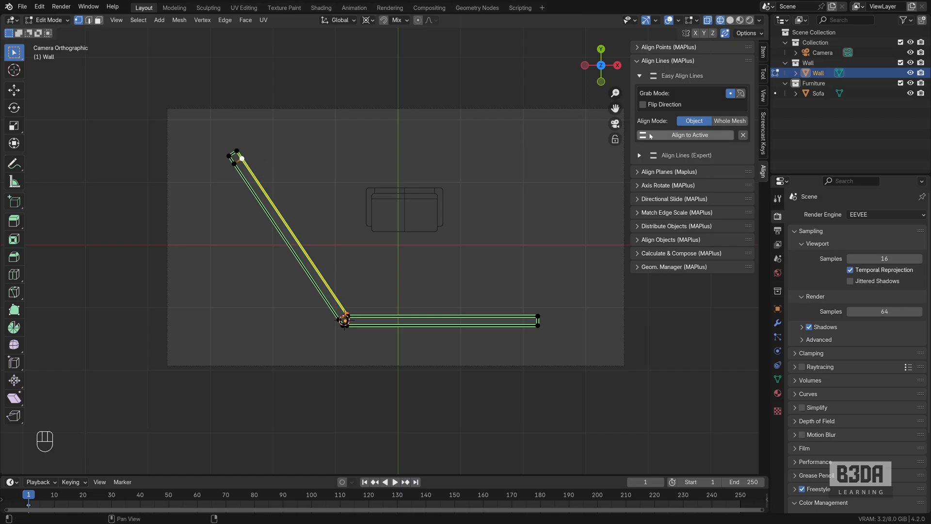
{"action": "key", "text": "Tab"}
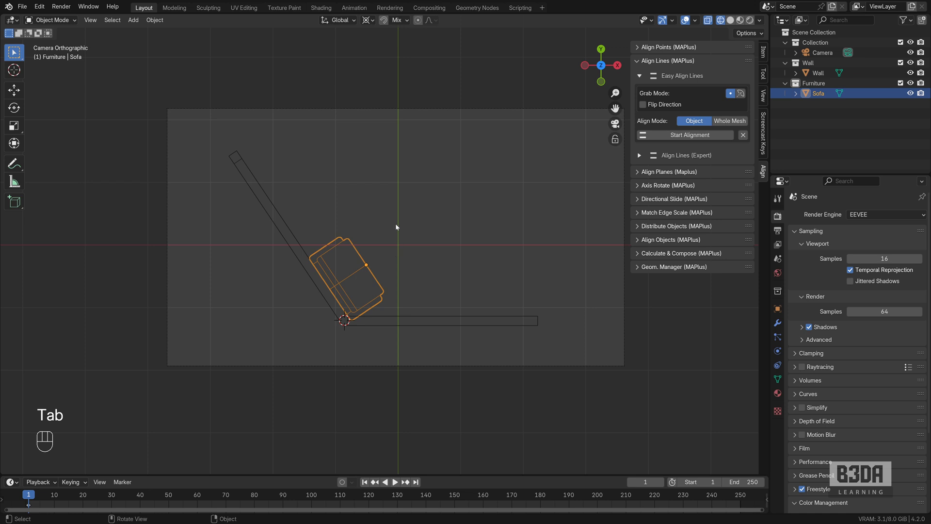
Step: Slide the sofa along the angled wall to rest against its middle section
{"action": "key", "text": "G"}
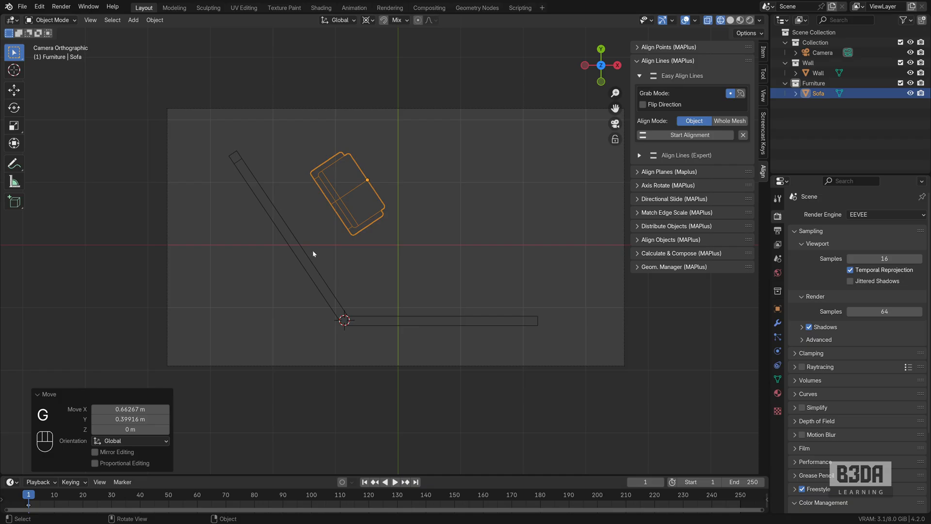
{"action": "mouse_move", "coordinate": [326, 218]}
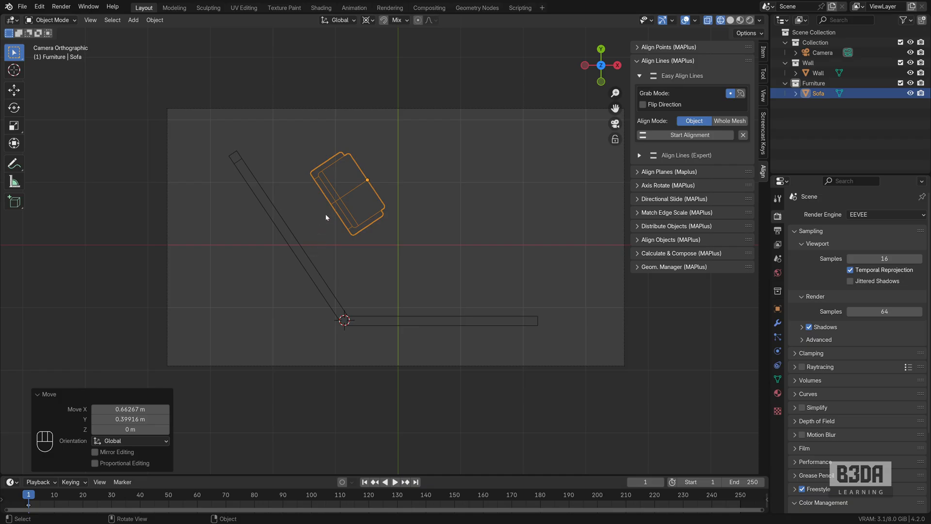
{"action": "mouse_move", "coordinate": [337, 215]}
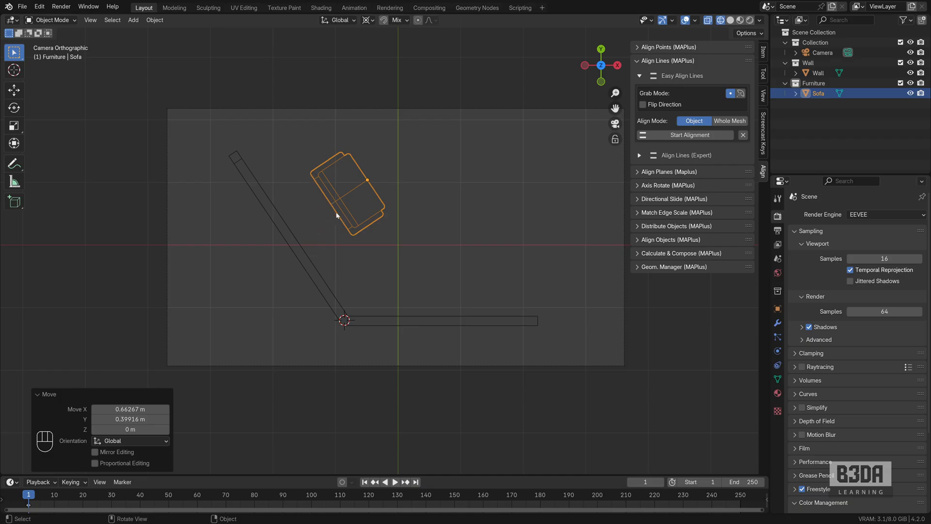
{"action": "key", "text": "g"}
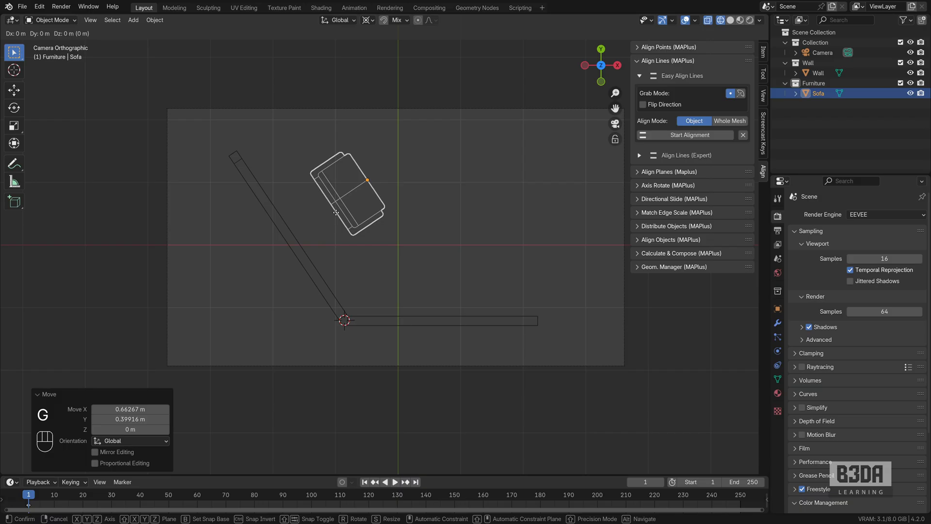
{"action": "key", "text": "b"}
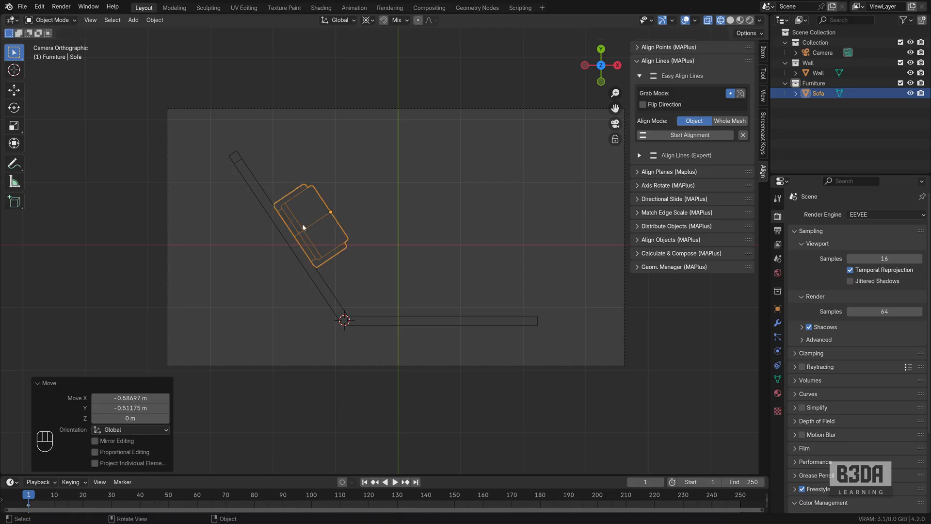
{"action": "mouse_move", "coordinate": [353, 216]}
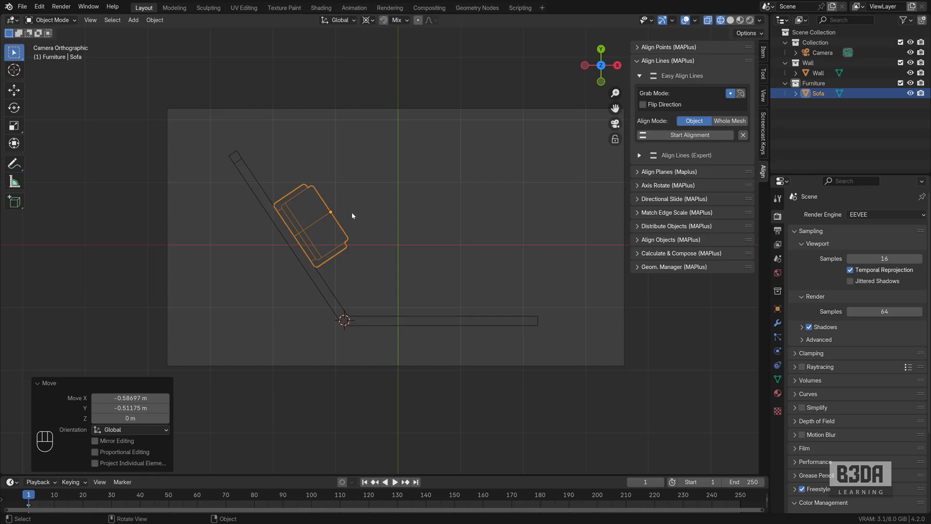
{"action": "mouse_move", "coordinate": [311, 221]}
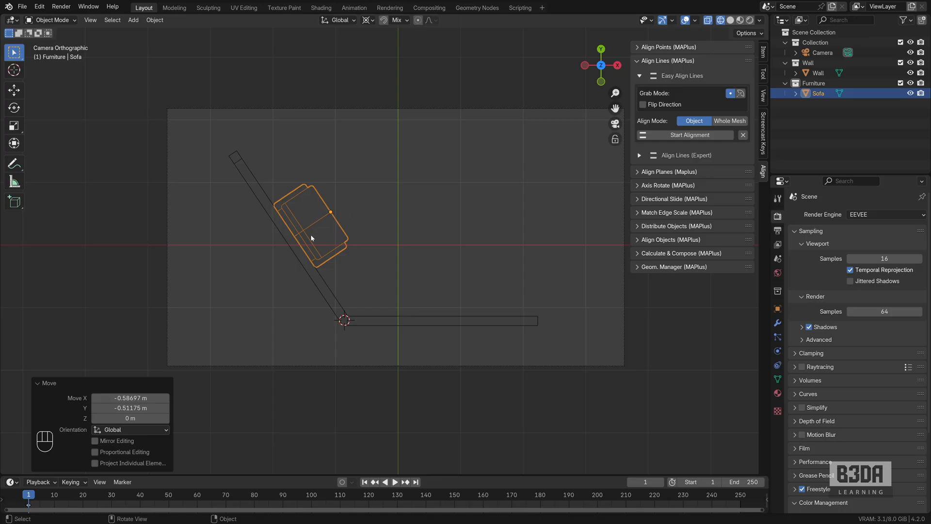
{"action": "mouse_move", "coordinate": [270, 196]}
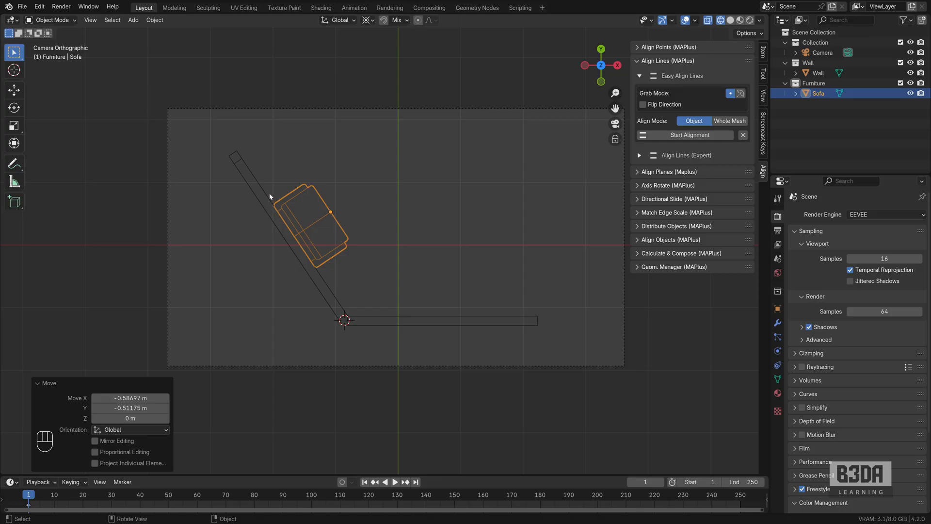
{"action": "mouse_move", "coordinate": [266, 200]}
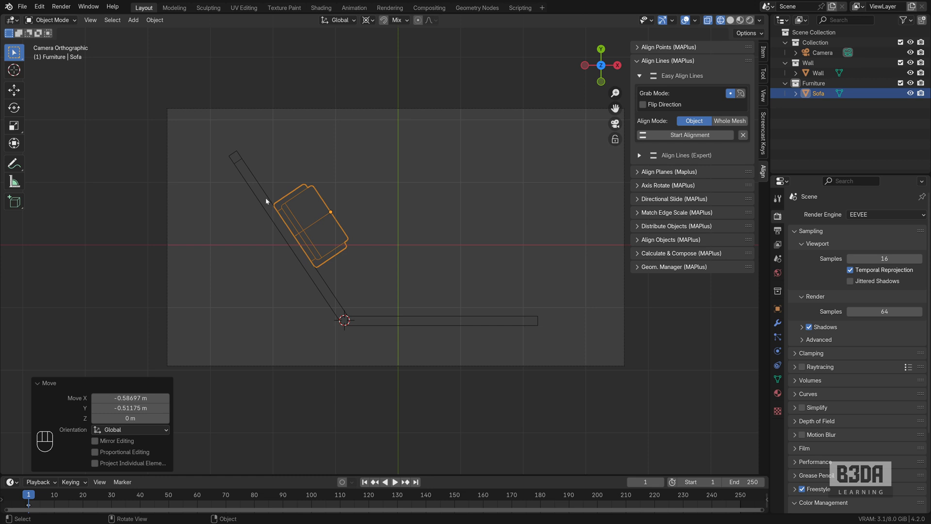